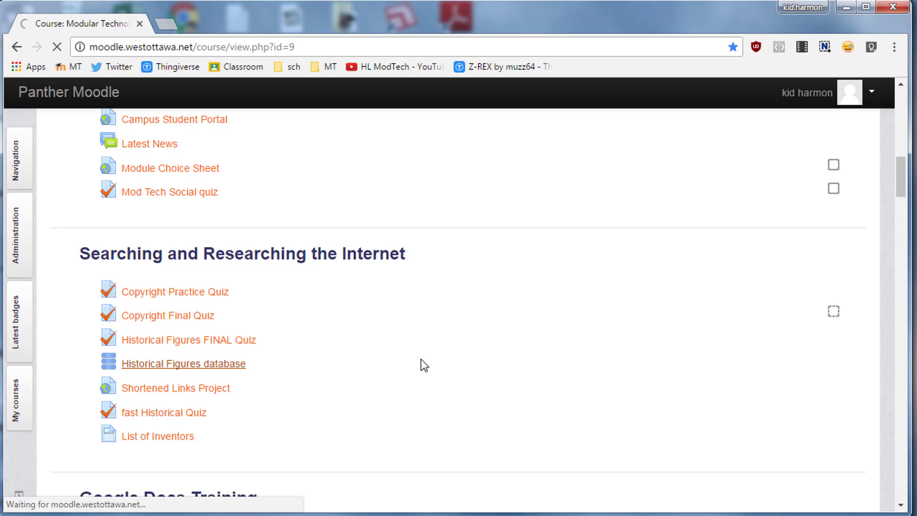
{"action": "mouse_move", "coordinate": [280, 369]}
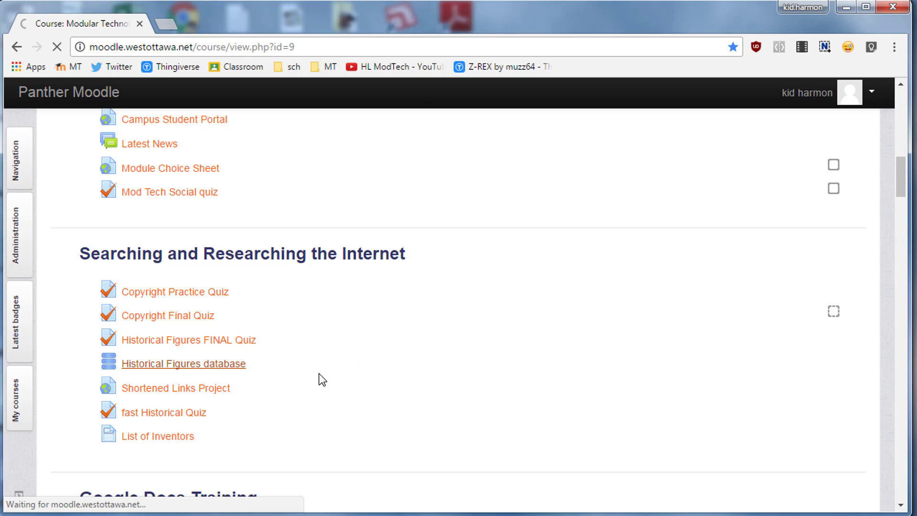
- Open the Historical Figures database, show 200 entries per page and go to Search
{"action": "left_click", "coordinate": [183, 363]}
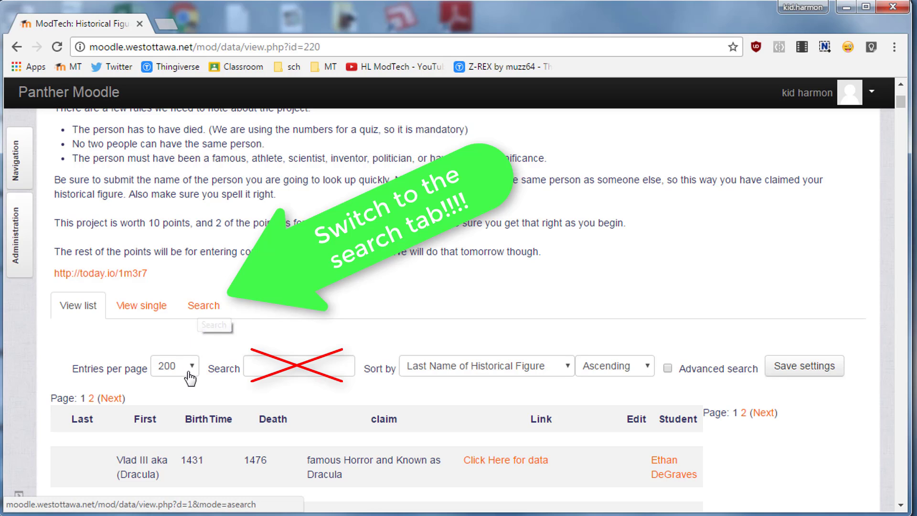
{"action": "left_click", "coordinate": [174, 365]}
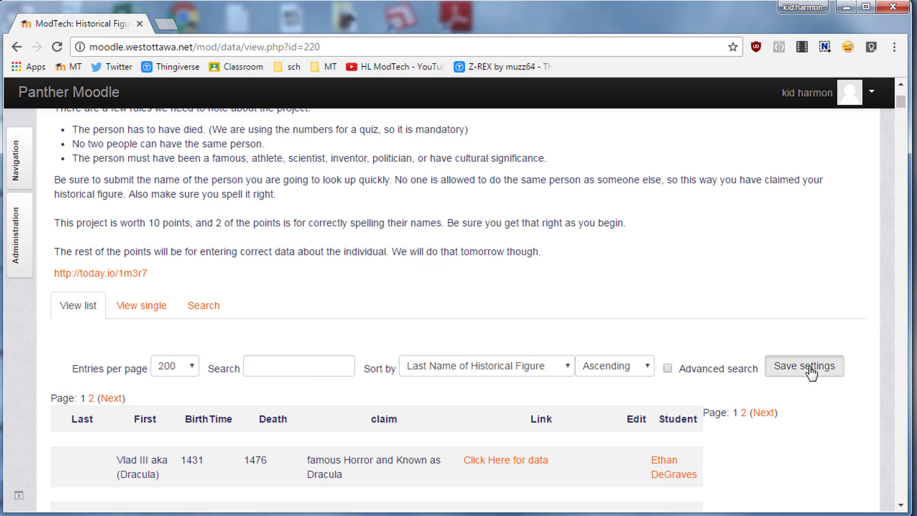
{"action": "left_click", "coordinate": [203, 305]}
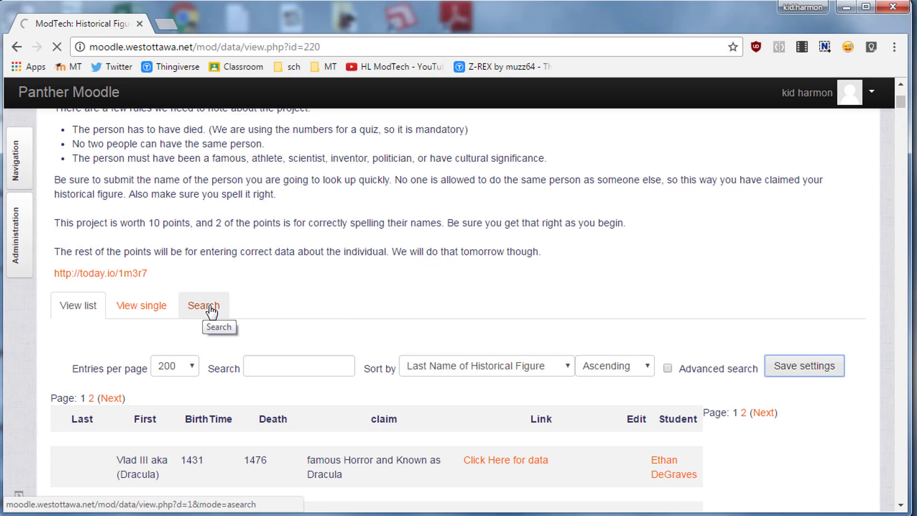
{"action": "left_click", "coordinate": [204, 306]}
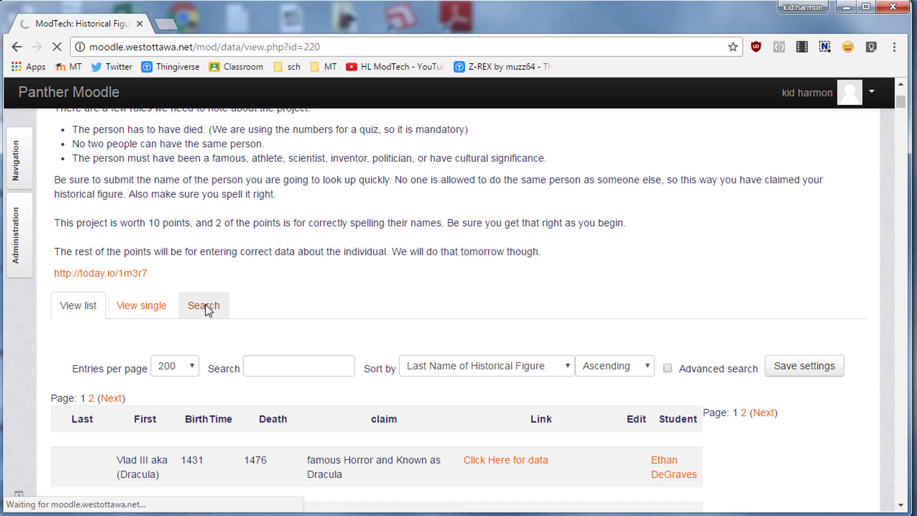
- Scroll through the advanced search fields for names, claim to fame, dates and author
{"action": "left_click", "coordinate": [204, 305]}
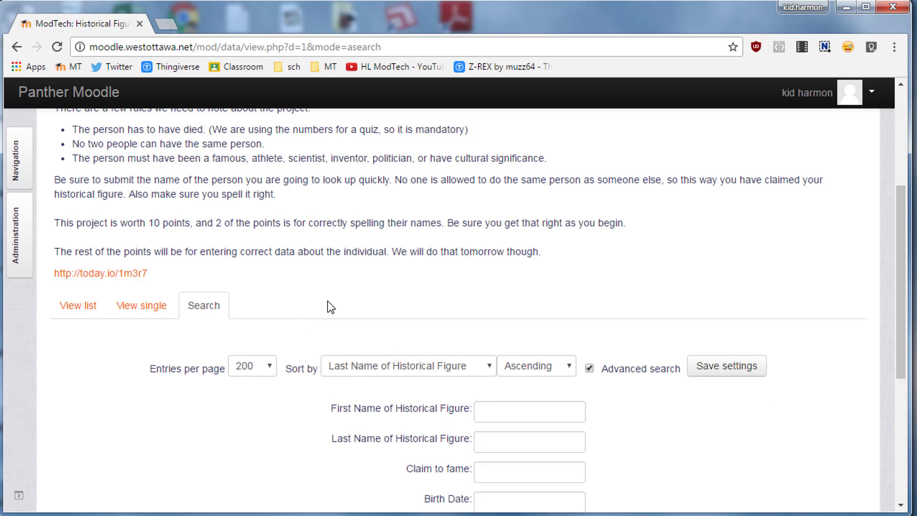
{"action": "scroll", "scroll_direction": "down", "scroll_amount": 3}
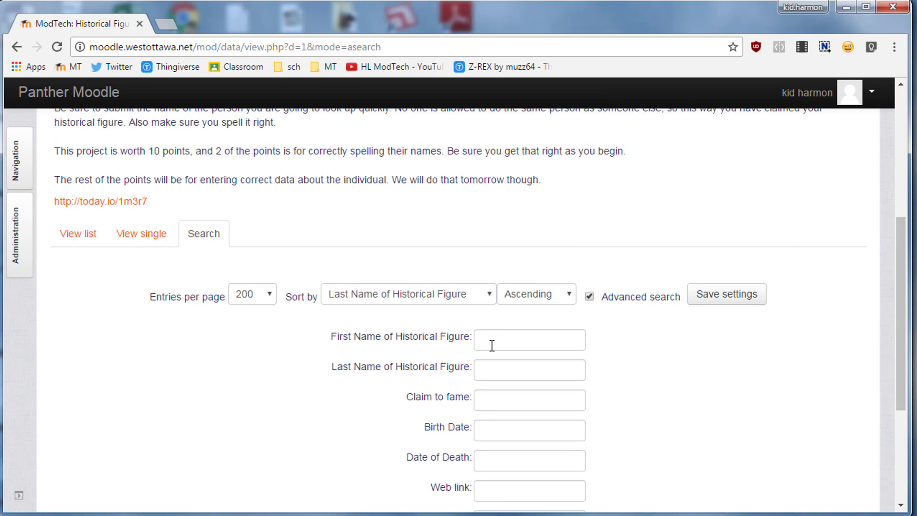
{"action": "mouse_move", "coordinate": [454, 336]}
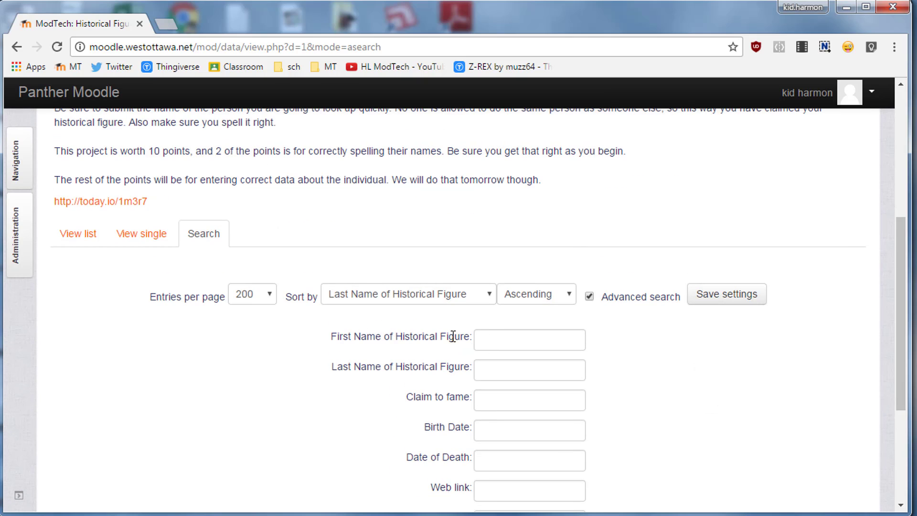
{"action": "mouse_move", "coordinate": [435, 335]}
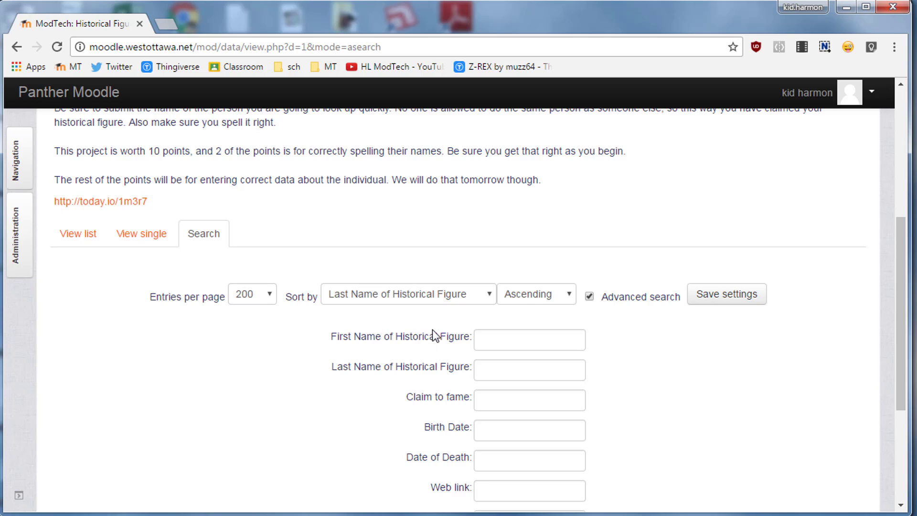
{"action": "scroll", "scroll_direction": "down", "scroll_amount": 3}
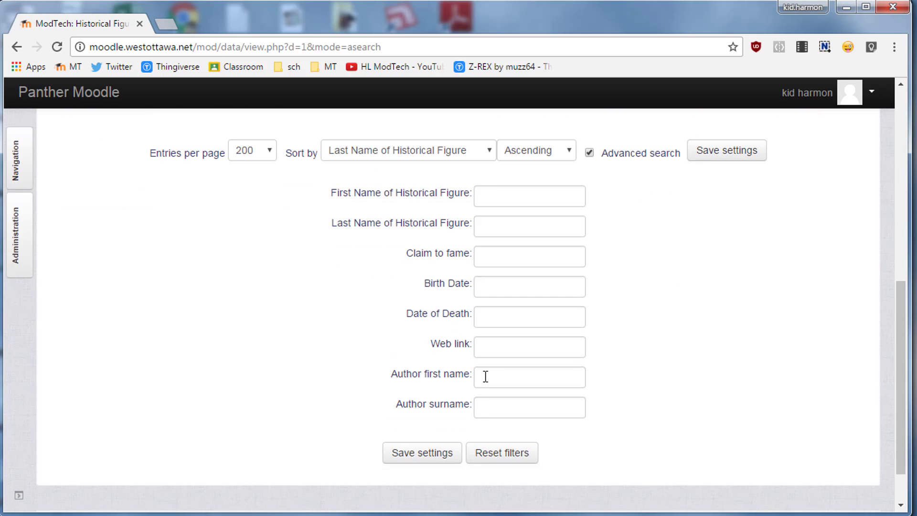
- Filter by author first name 'mic' and review the 2 matching records
{"action": "left_click", "coordinate": [528, 377]}
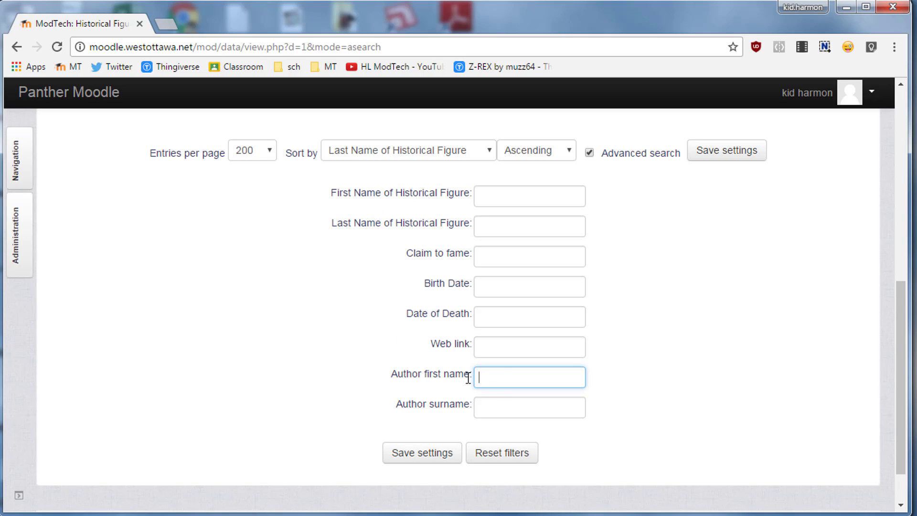
{"action": "type", "text": "mike"}
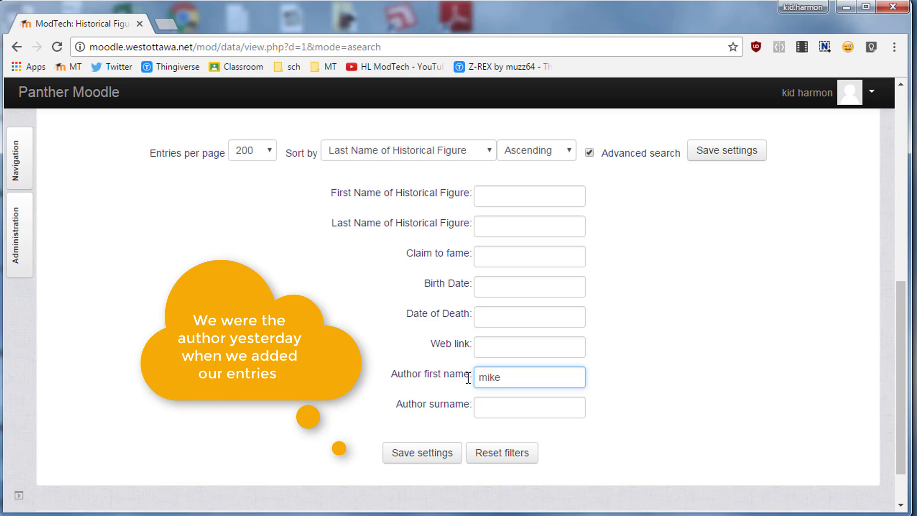
{"action": "key", "text": "Backspace"}
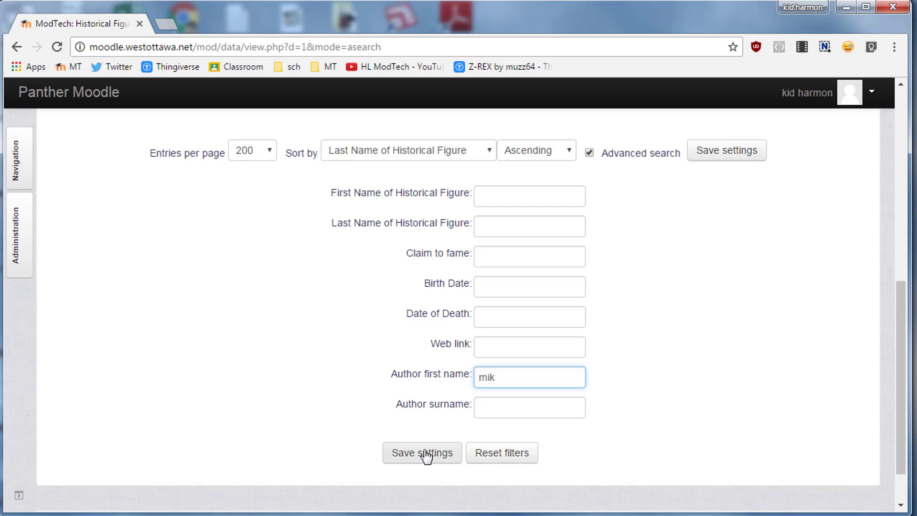
{"action": "left_click", "coordinate": [421, 452]}
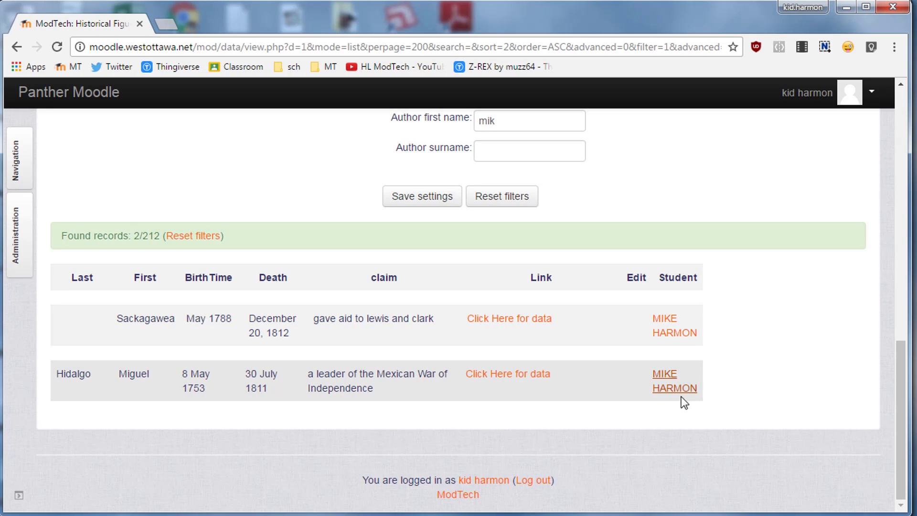
{"action": "mouse_move", "coordinate": [218, 390]}
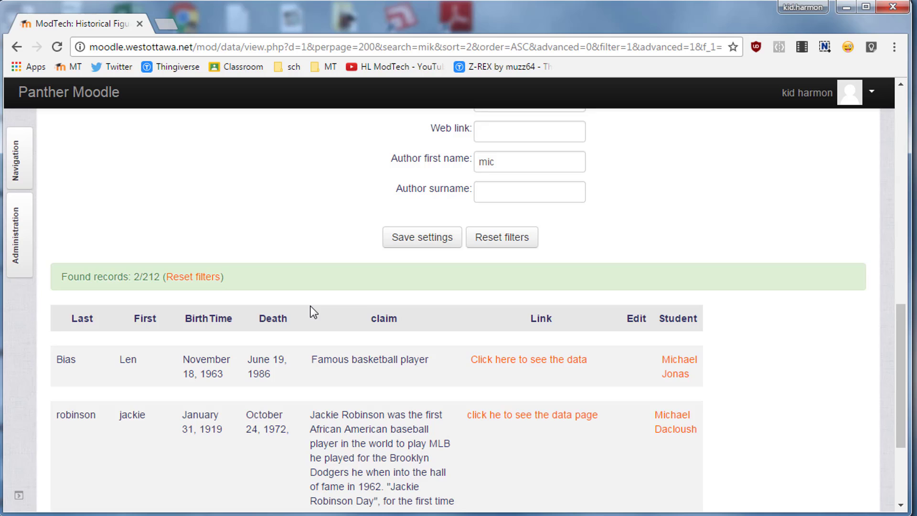
{"action": "scroll", "scroll_direction": "down", "scroll_amount": 3}
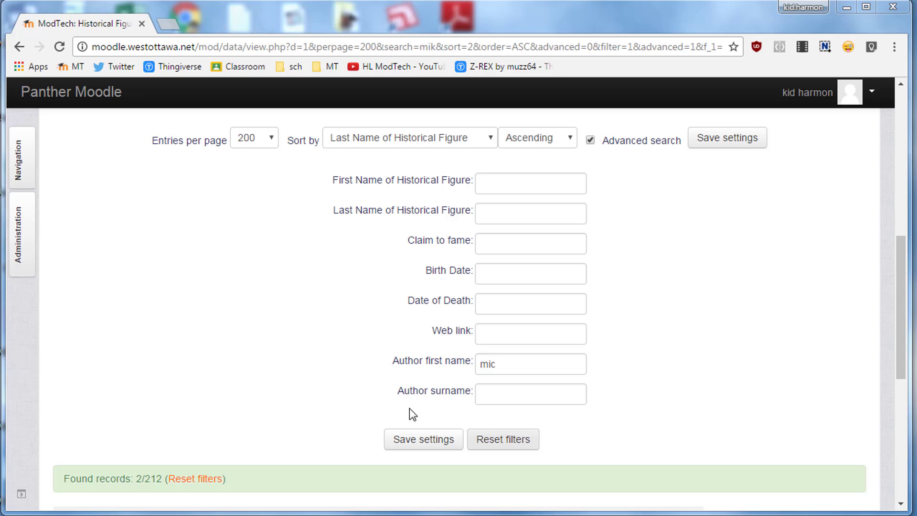
{"action": "mouse_move", "coordinate": [344, 385]}
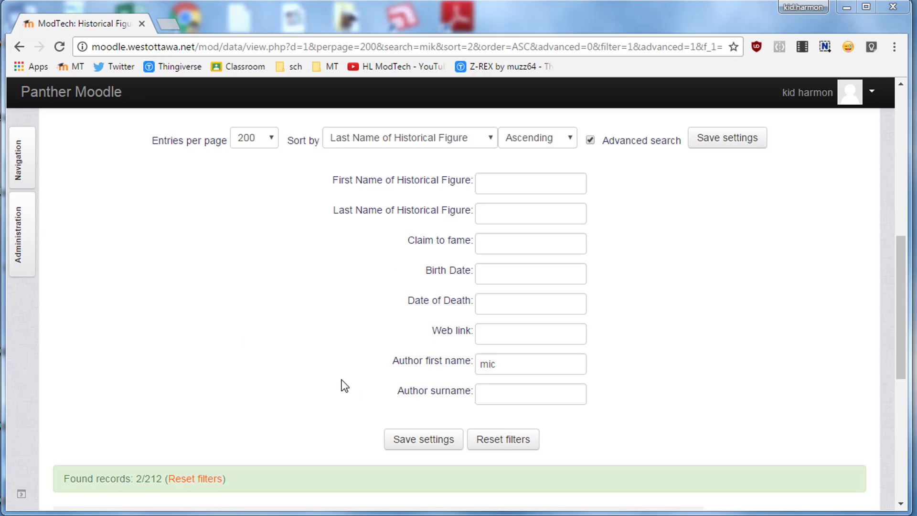
- Reset all search filters and return to the empty Search form
{"action": "left_click", "coordinate": [503, 440]}
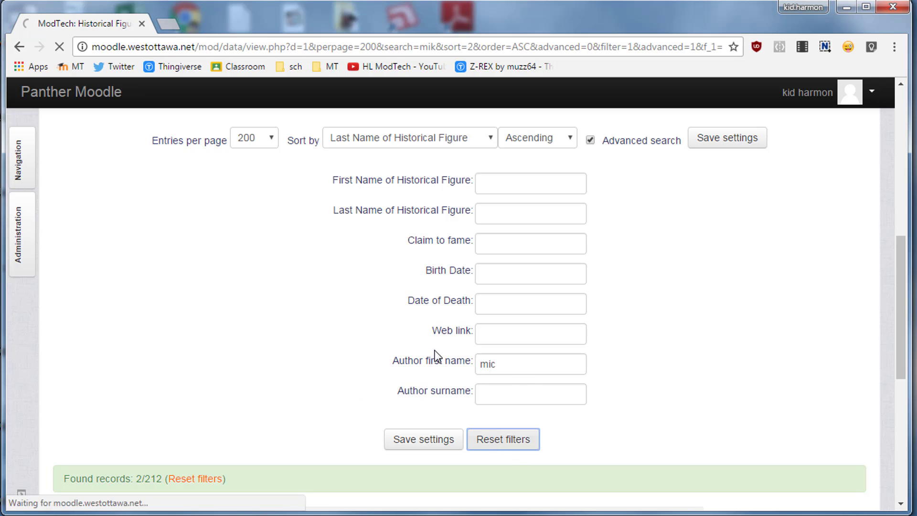
{"action": "mouse_move", "coordinate": [277, 335]}
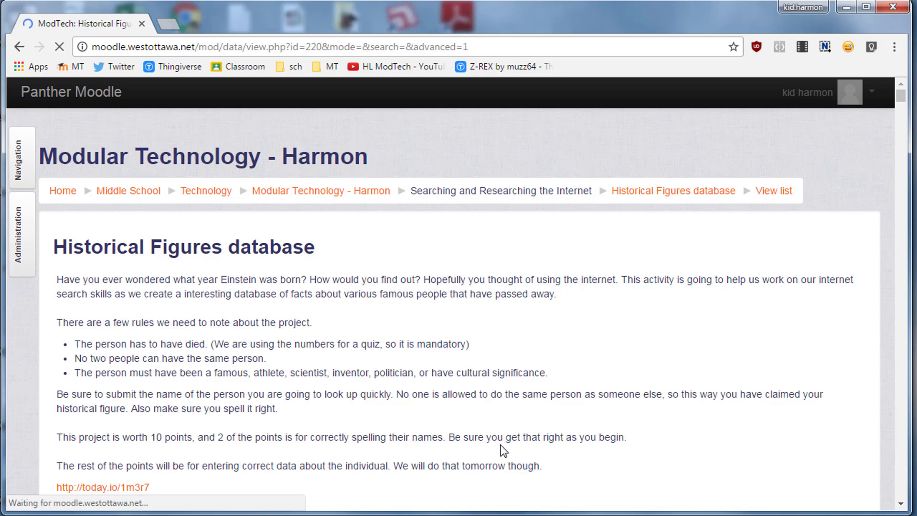
{"action": "left_click", "coordinate": [774, 190]}
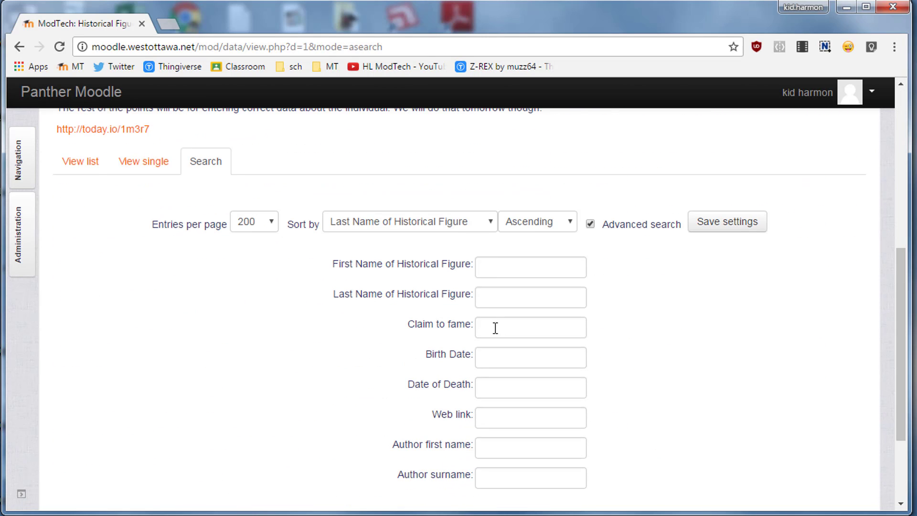
- Search for records whose claim to fame contains 'ball'
{"action": "left_click", "coordinate": [530, 326]}
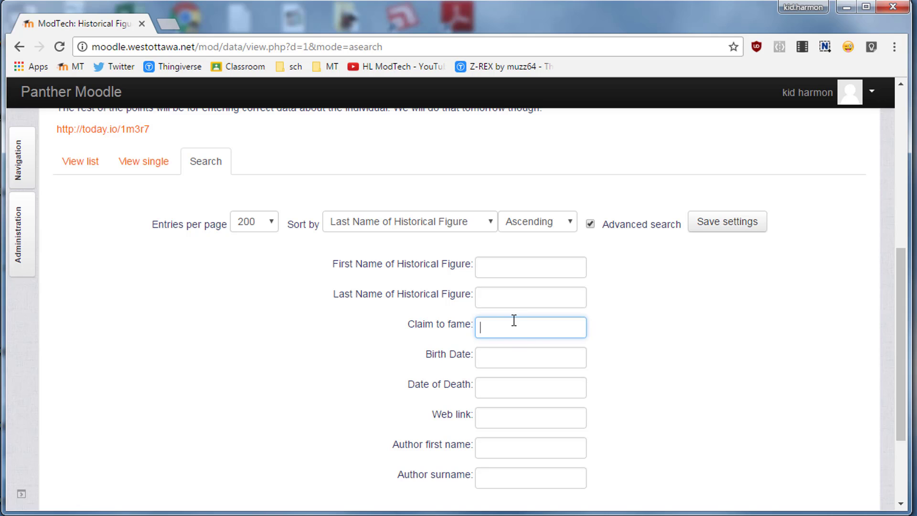
{"action": "mouse_move", "coordinate": [440, 265]}
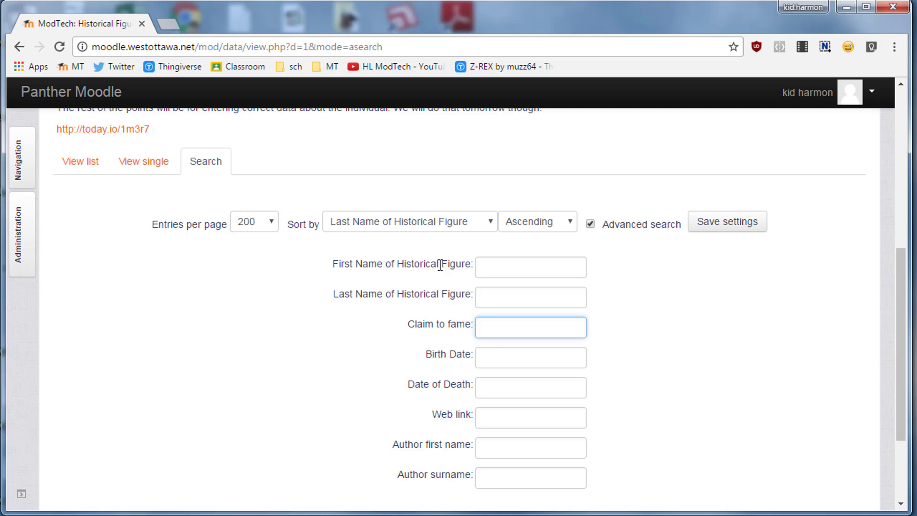
{"action": "mouse_move", "coordinate": [492, 333]}
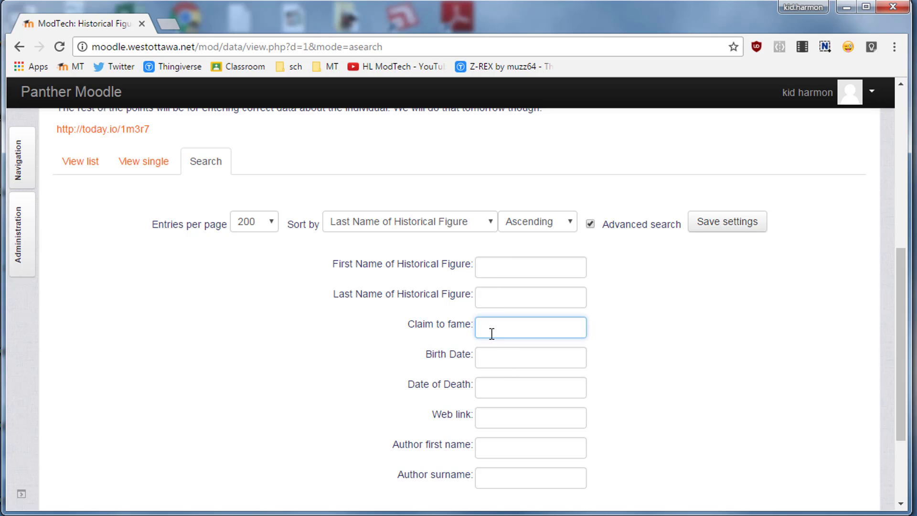
{"action": "type", "text": "ball"}
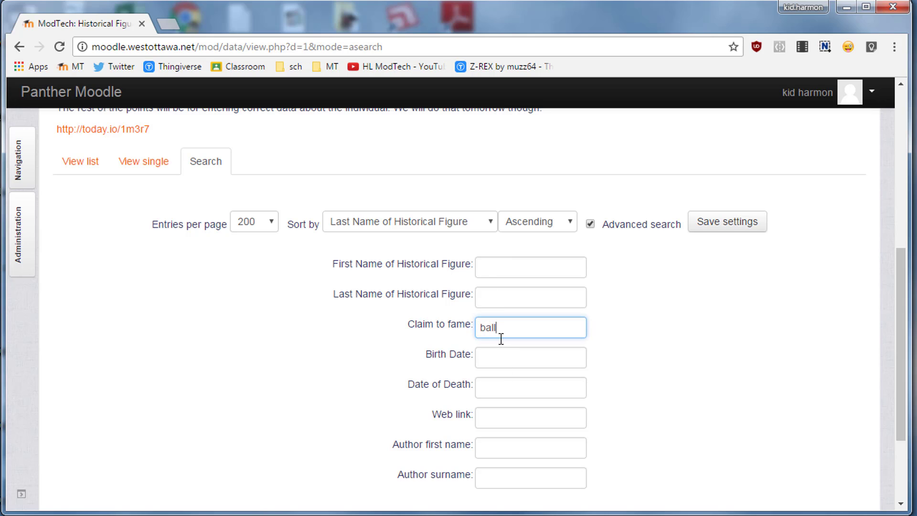
{"action": "mouse_move", "coordinate": [456, 458]}
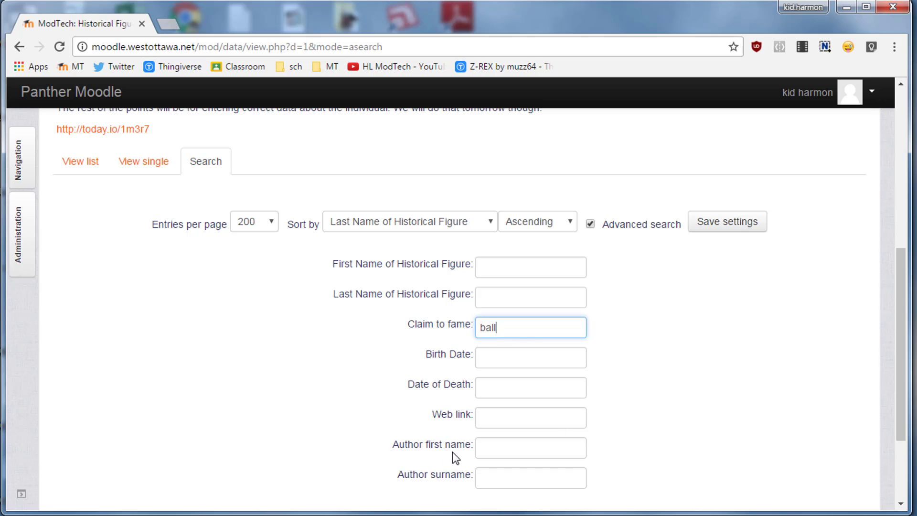
{"action": "scroll", "scroll_direction": "down", "scroll_amount": 3}
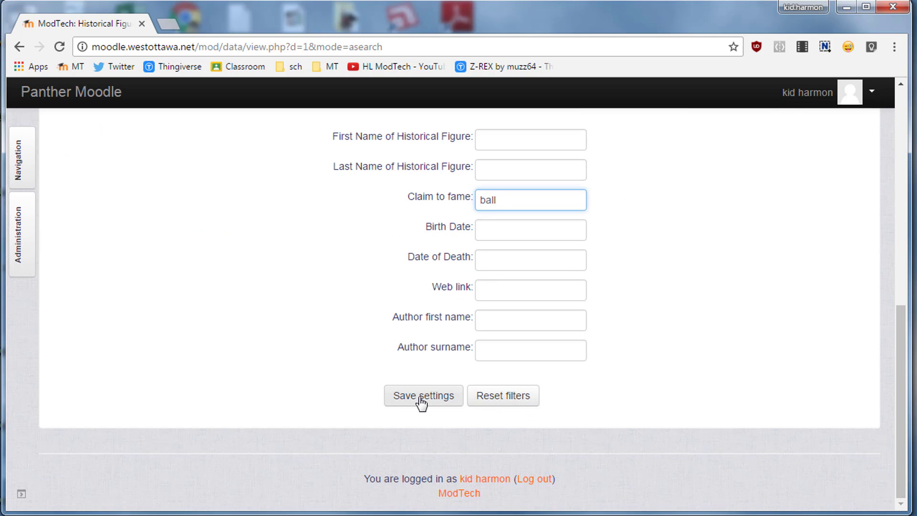
{"action": "left_click", "coordinate": [423, 396]}
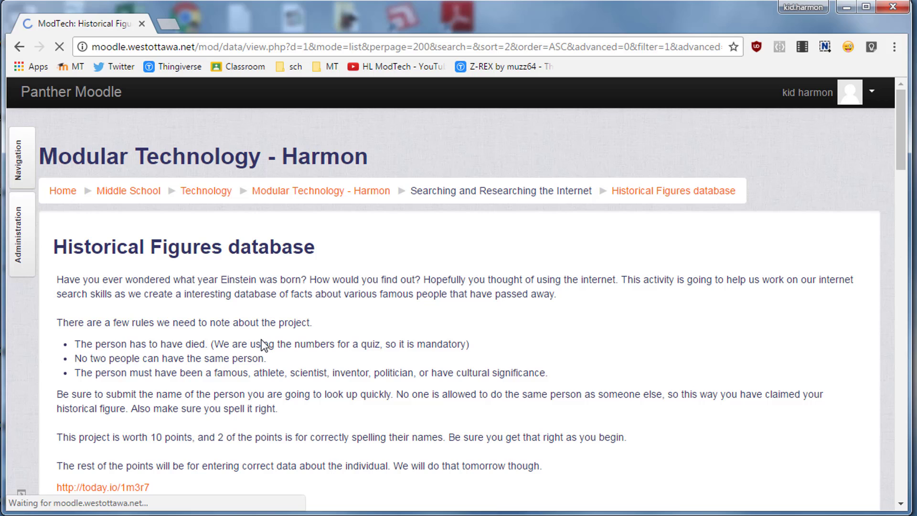
{"action": "scroll", "scroll_direction": "down", "scroll_amount": 3}
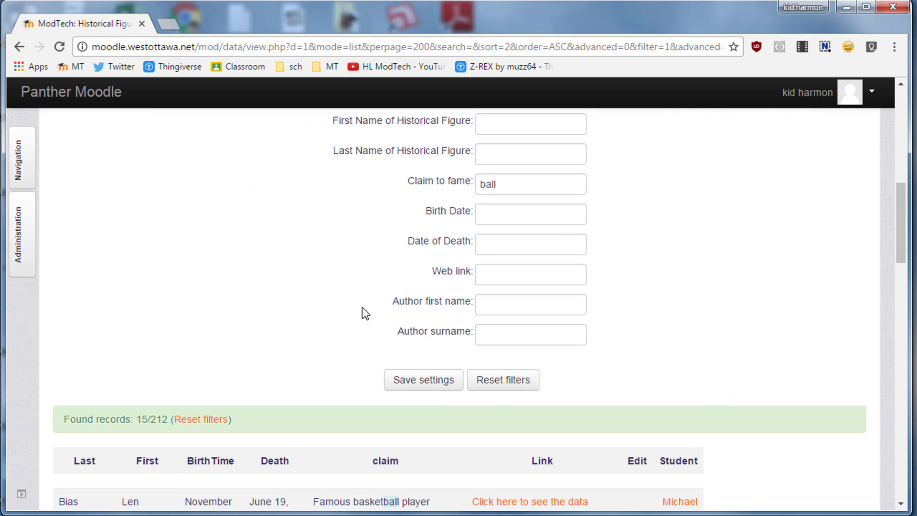
{"action": "scroll", "scroll_direction": "down", "scroll_amount": 3}
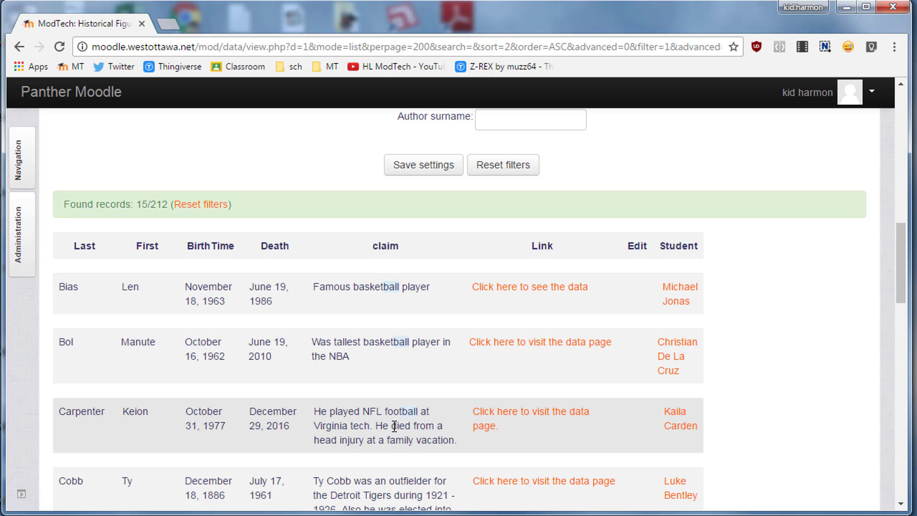
{"action": "scroll", "scroll_direction": "down", "scroll_amount": 3}
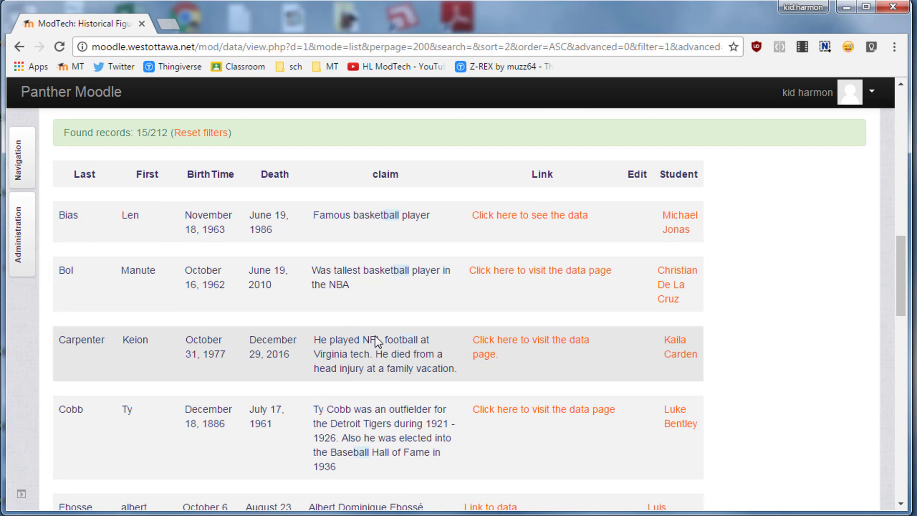
{"action": "scroll", "scroll_direction": "down", "scroll_amount": 3}
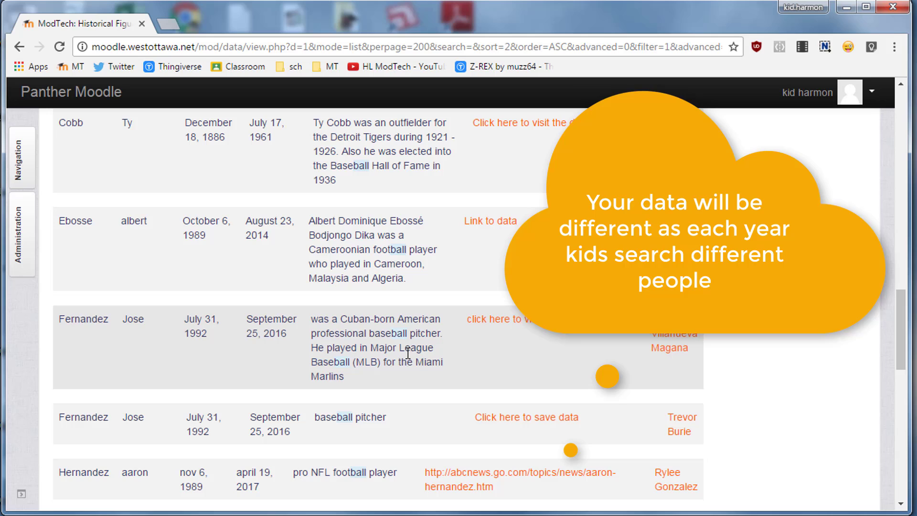
{"action": "scroll", "scroll_direction": "down", "scroll_amount": 3}
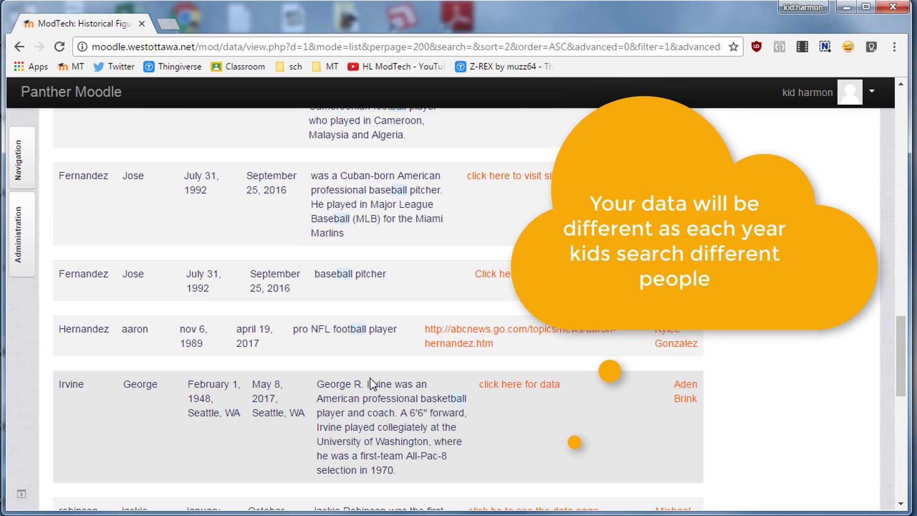
{"action": "scroll", "scroll_direction": "down", "scroll_amount": 3}
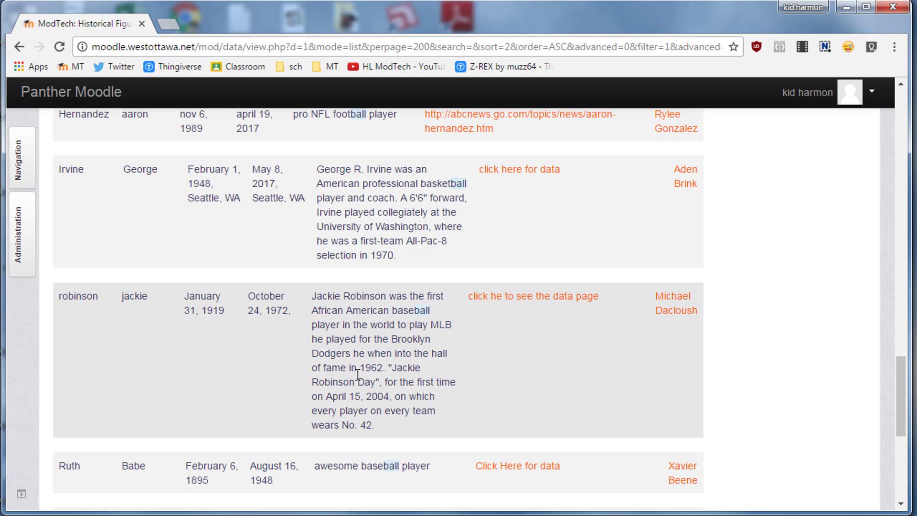
{"action": "scroll", "scroll_direction": "down", "scroll_amount": 3}
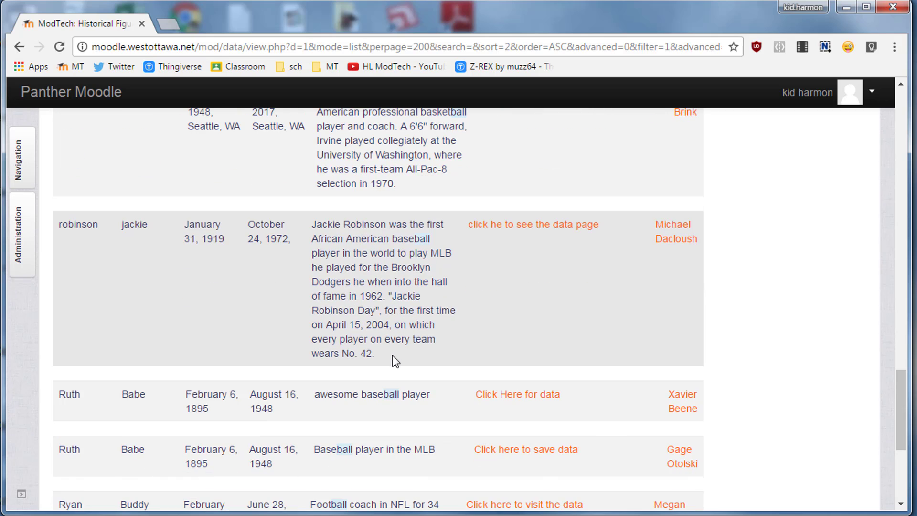
{"action": "scroll", "scroll_direction": "down", "scroll_amount": 3}
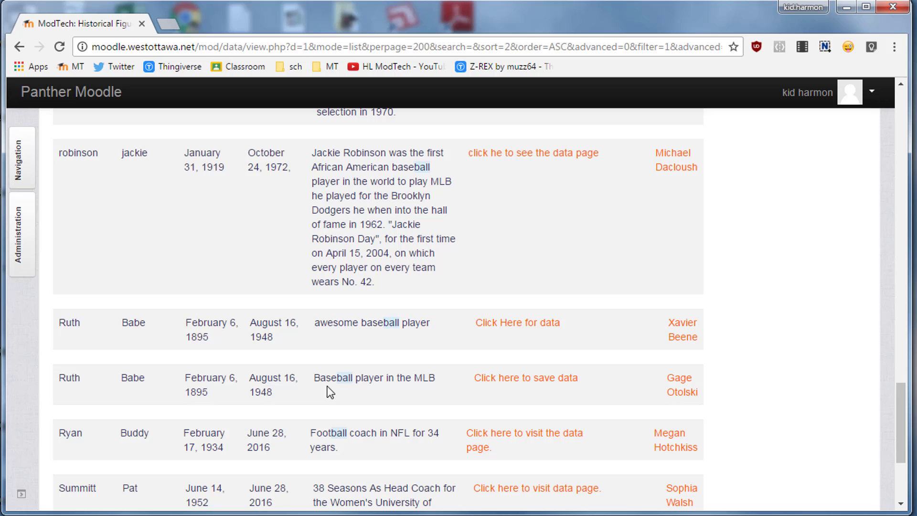
{"action": "mouse_move", "coordinate": [644, 350]}
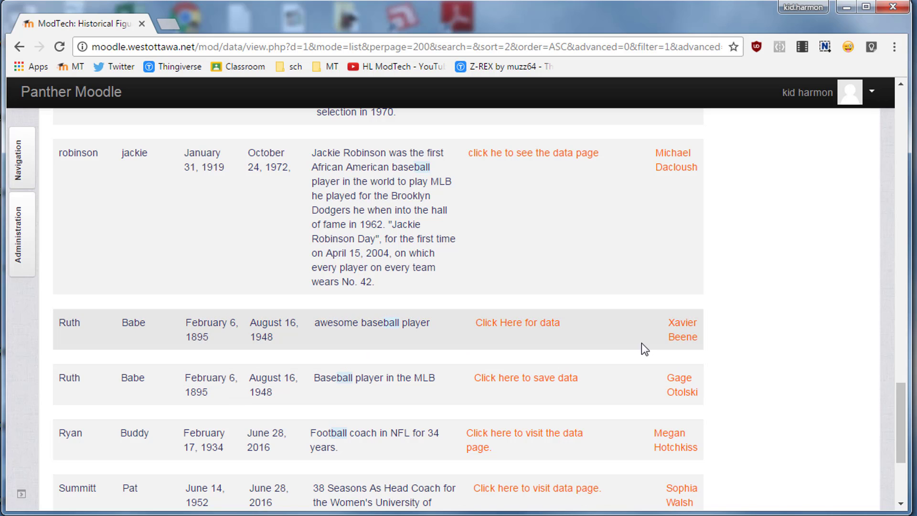
{"action": "mouse_move", "coordinate": [319, 390]}
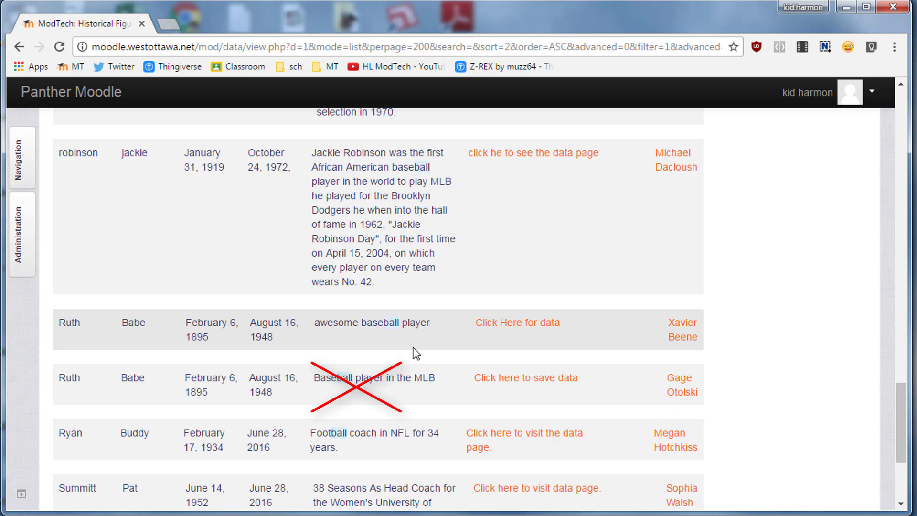
{"action": "scroll", "scroll_direction": "down", "scroll_amount": 3}
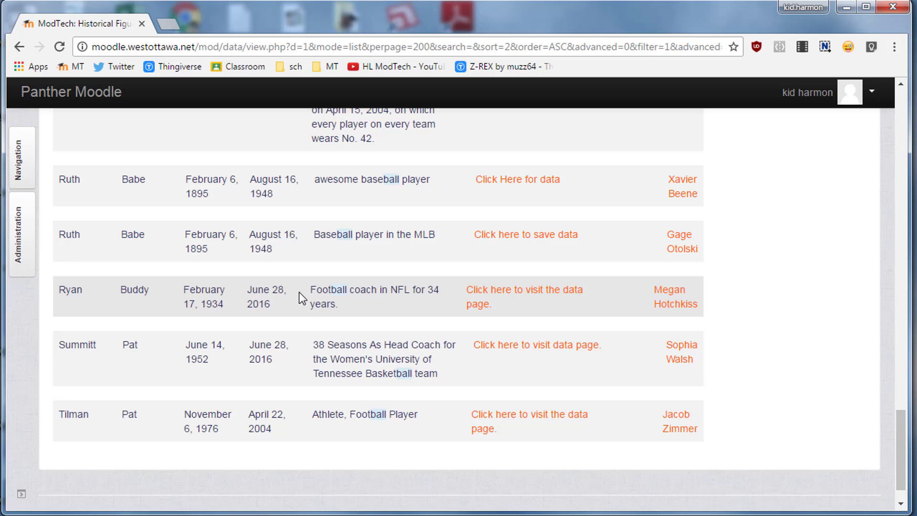
{"action": "mouse_move", "coordinate": [380, 328]}
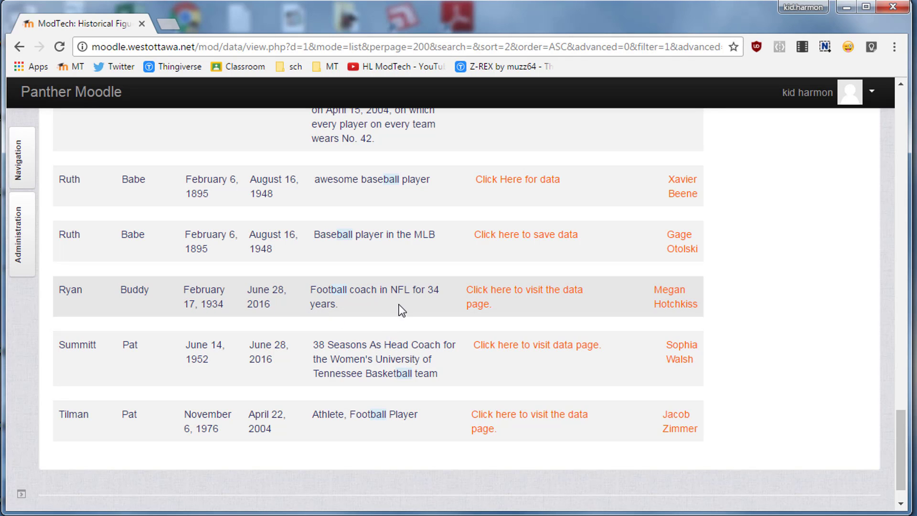
{"action": "mouse_move", "coordinate": [251, 384]}
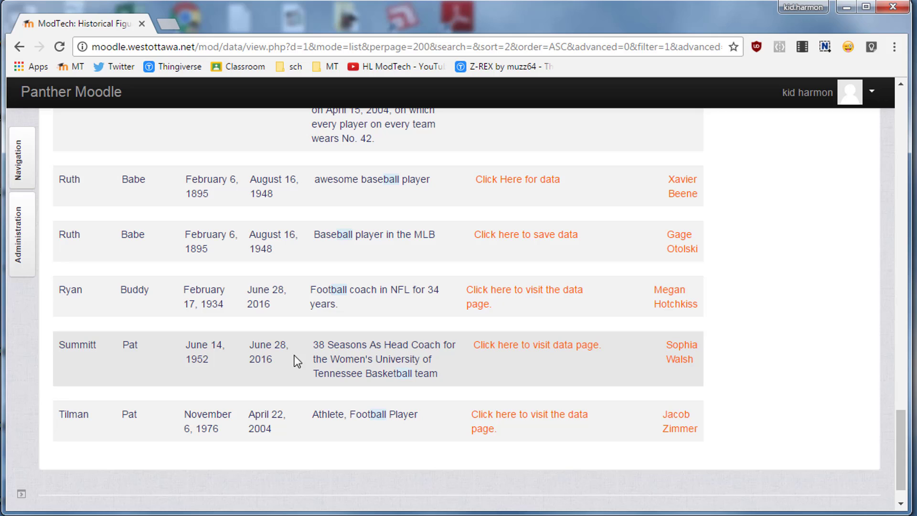
{"action": "scroll", "scroll_direction": "down", "scroll_amount": 3}
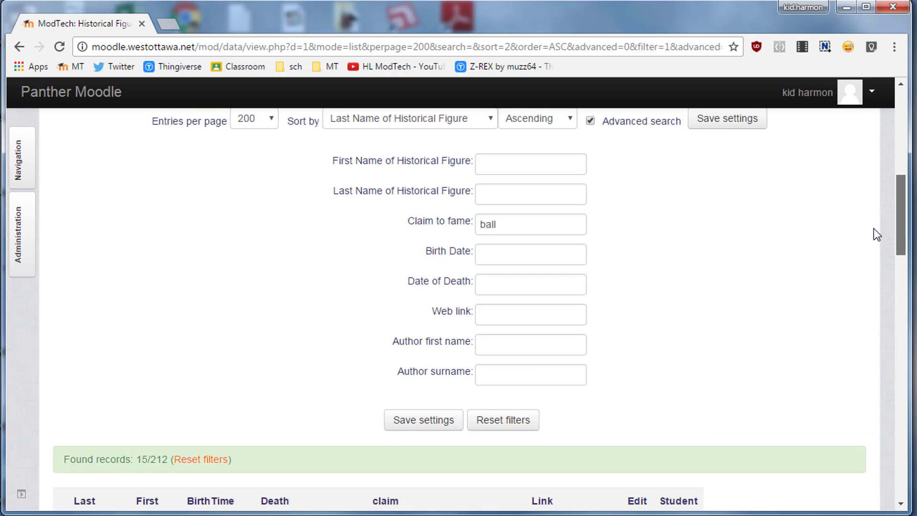
{"action": "scroll", "scroll_direction": "down", "scroll_amount": 3}
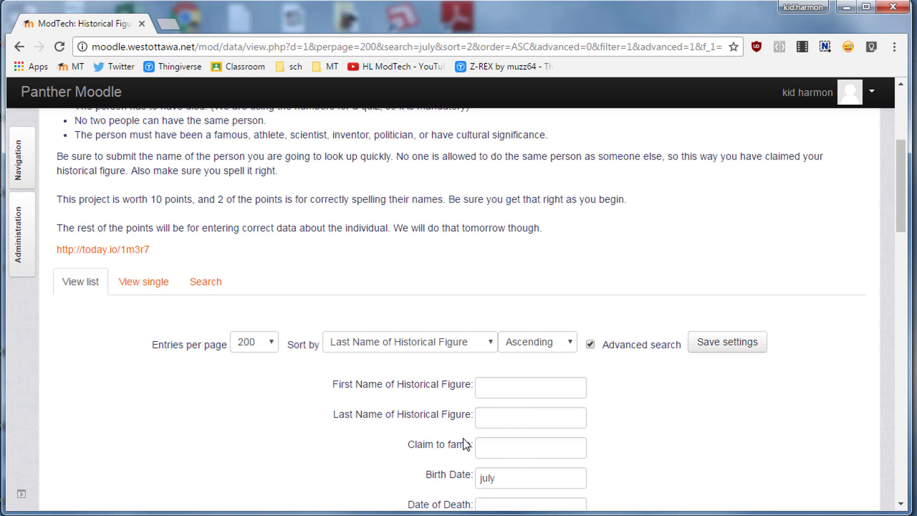
- Search birth date 'jul' and review the 12 July-born figures, e.g. Amelia Earhart
{"action": "left_click", "coordinate": [530, 478]}
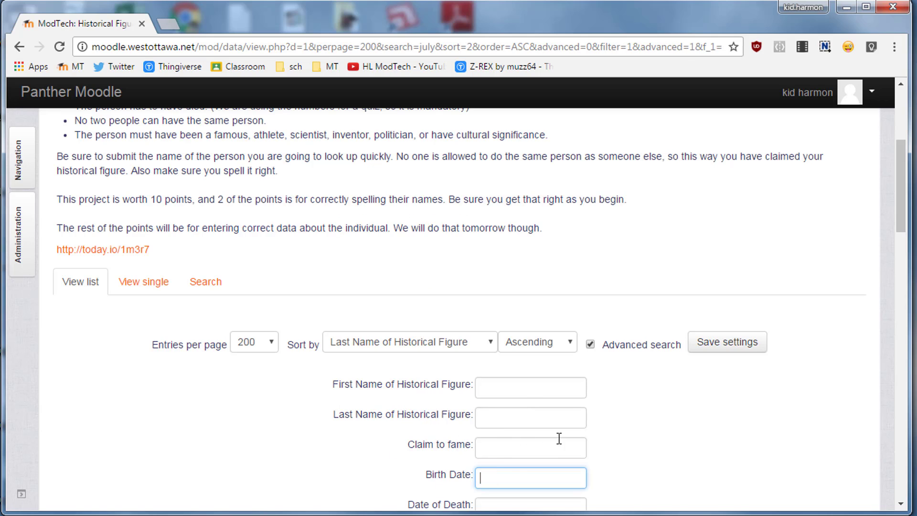
{"action": "scroll", "scroll_direction": "down", "scroll_amount": 3}
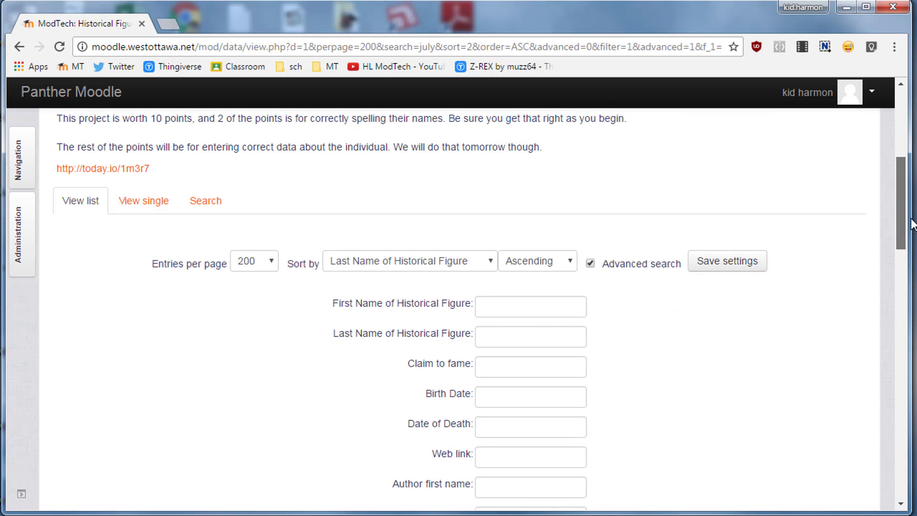
{"action": "left_click", "coordinate": [530, 410]}
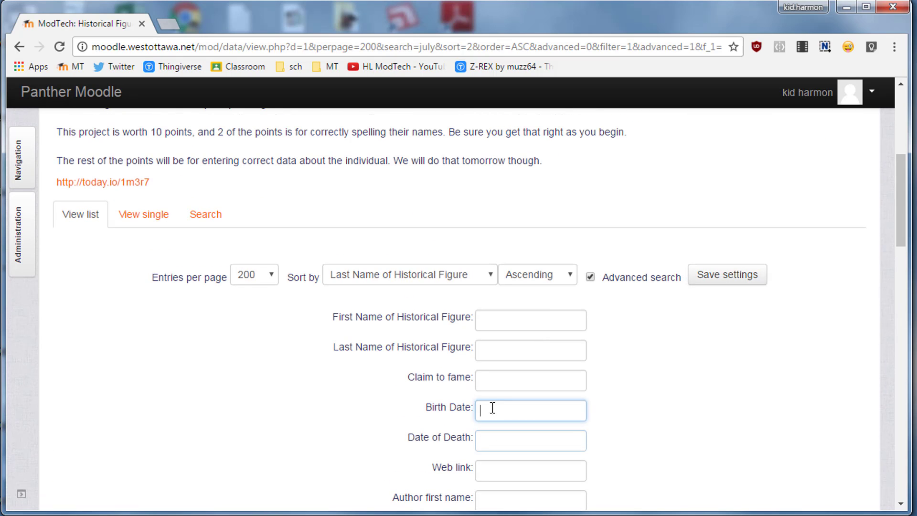
{"action": "type", "text": "july"}
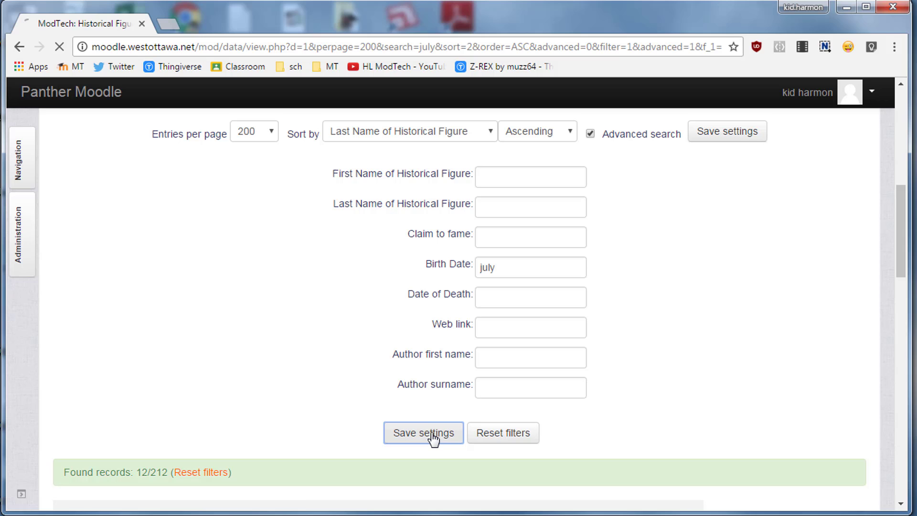
{"action": "left_click", "coordinate": [423, 433]}
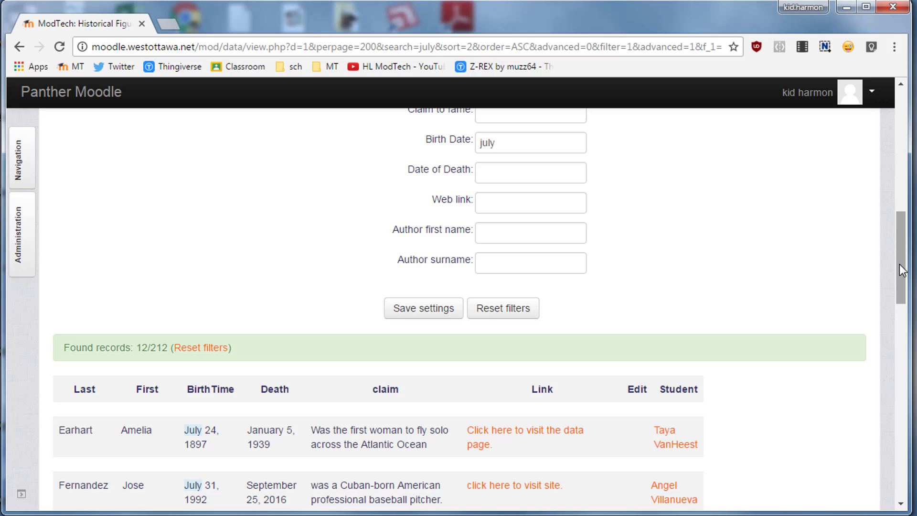
{"action": "scroll", "scroll_direction": "down", "scroll_amount": 3}
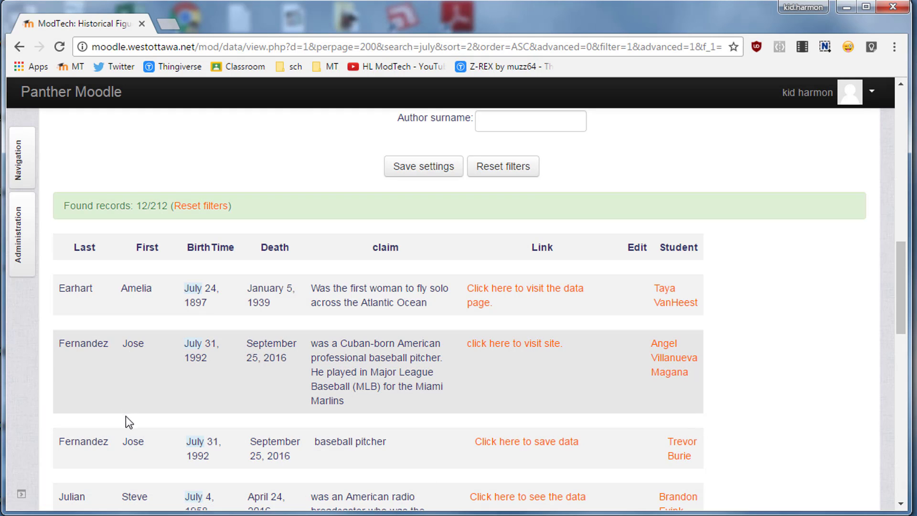
{"action": "mouse_move", "coordinate": [167, 394]}
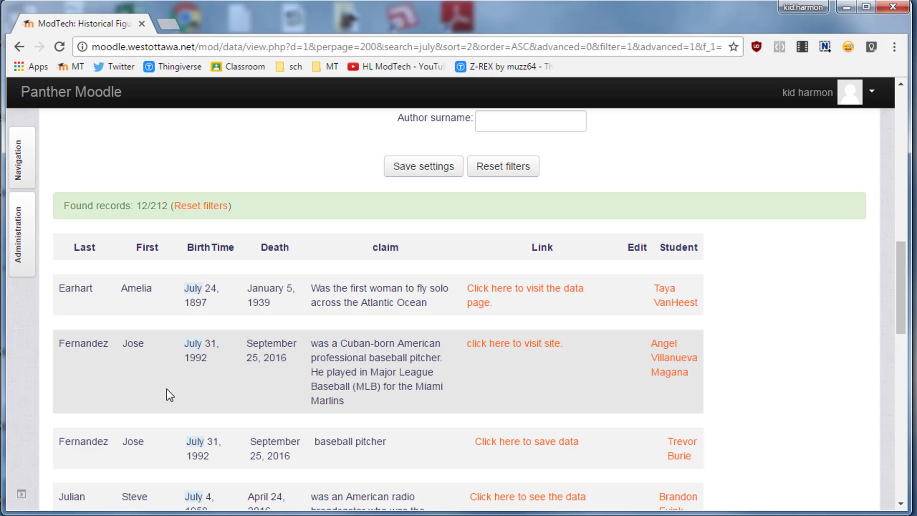
{"action": "mouse_move", "coordinate": [234, 408]}
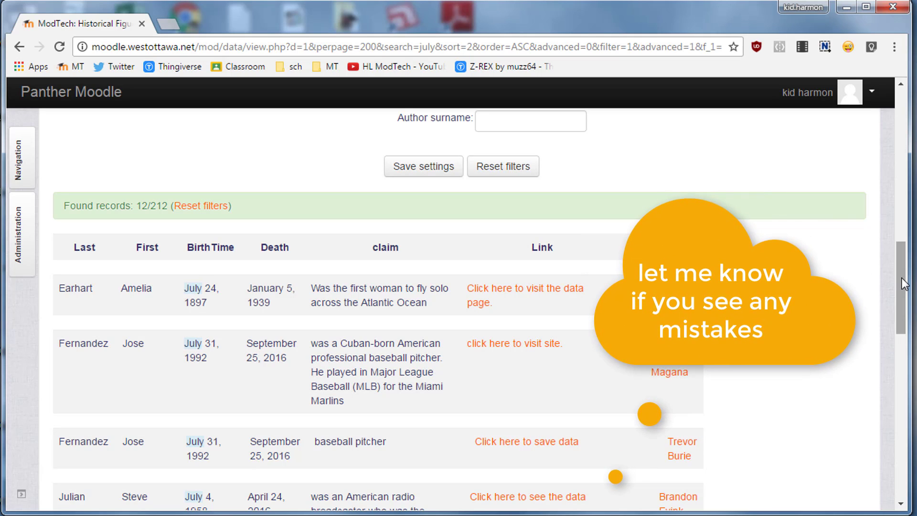
{"action": "mouse_move", "coordinate": [120, 376]}
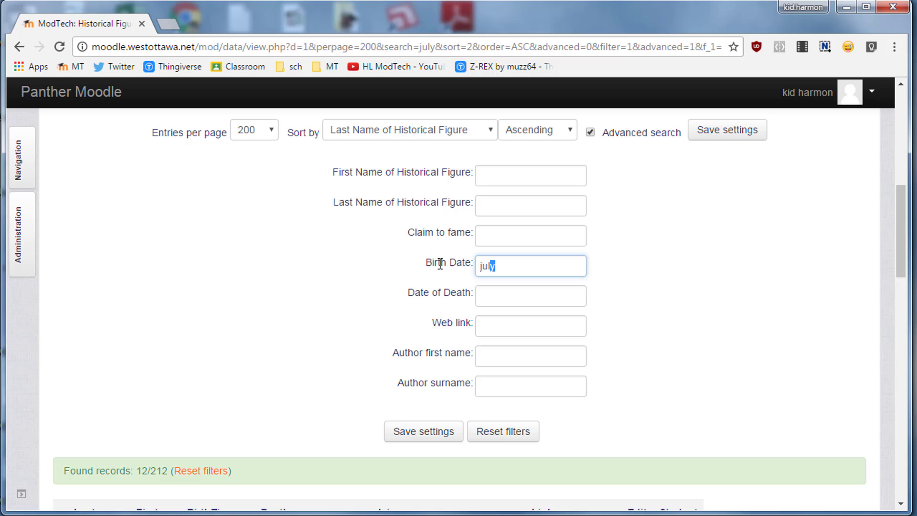
{"action": "left_click", "coordinate": [529, 295]}
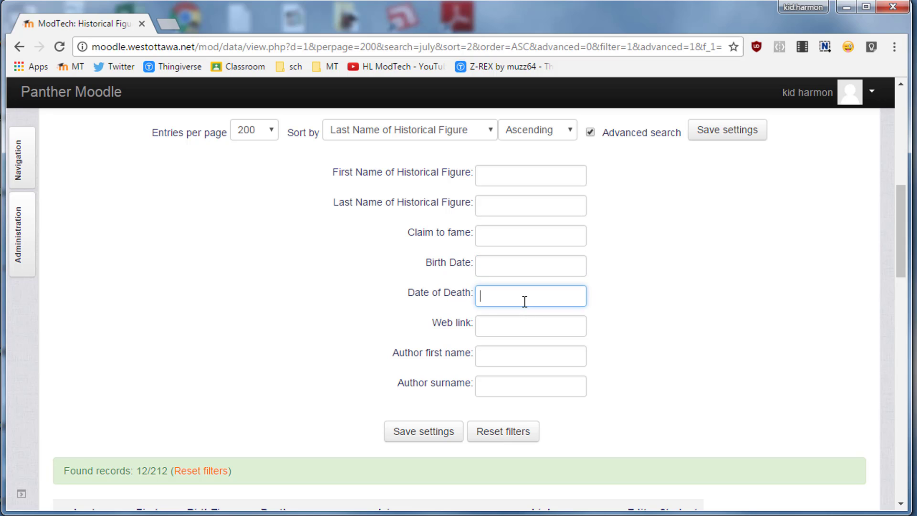
{"action": "type", "text": "jk"}
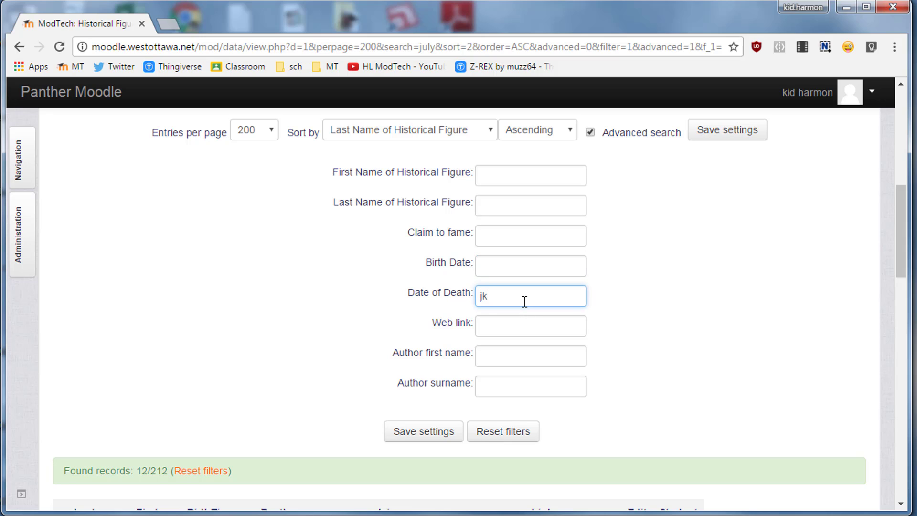
{"action": "type", "text": "july"}
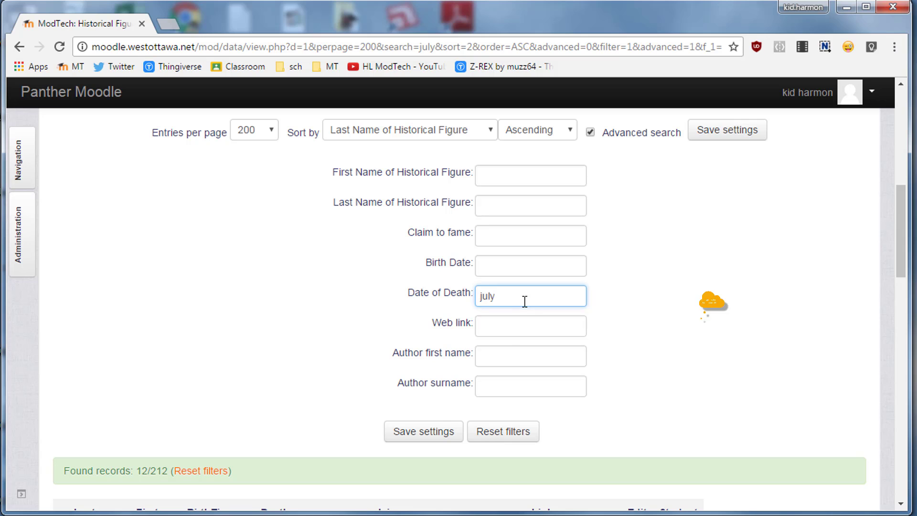
{"action": "left_click", "coordinate": [423, 431]}
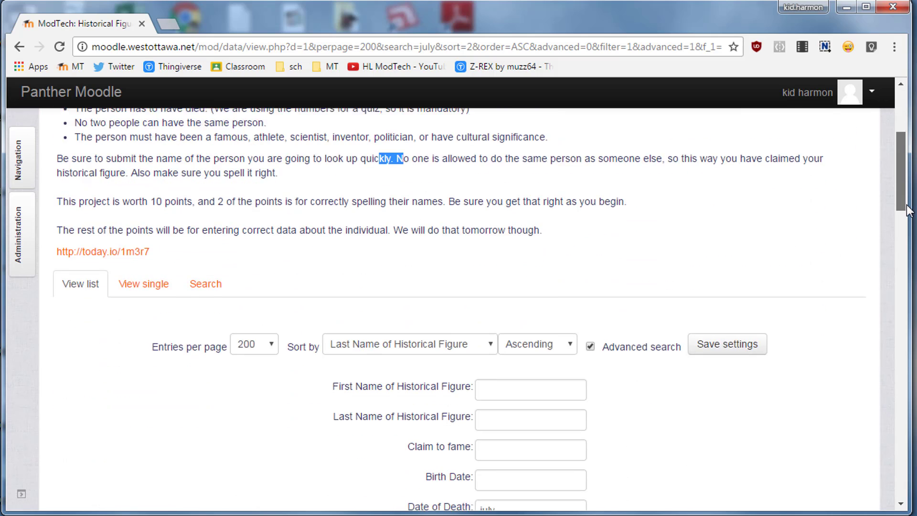
{"action": "scroll", "scroll_direction": "down", "scroll_amount": 3}
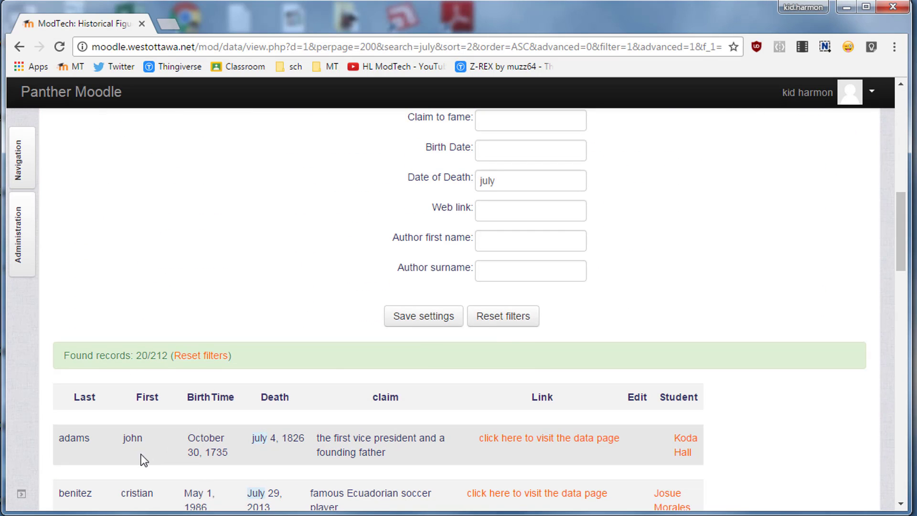
{"action": "scroll", "scroll_direction": "down", "scroll_amount": 3}
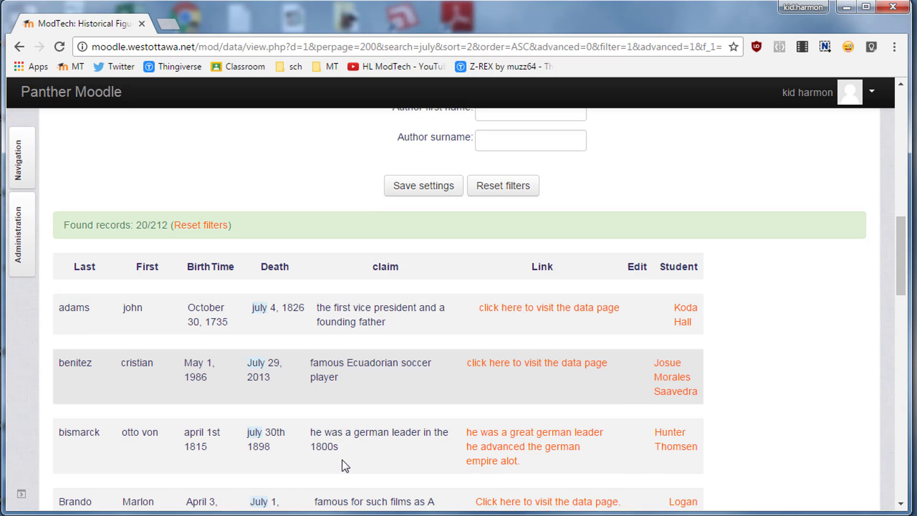
{"action": "scroll", "scroll_direction": "down", "scroll_amount": 3}
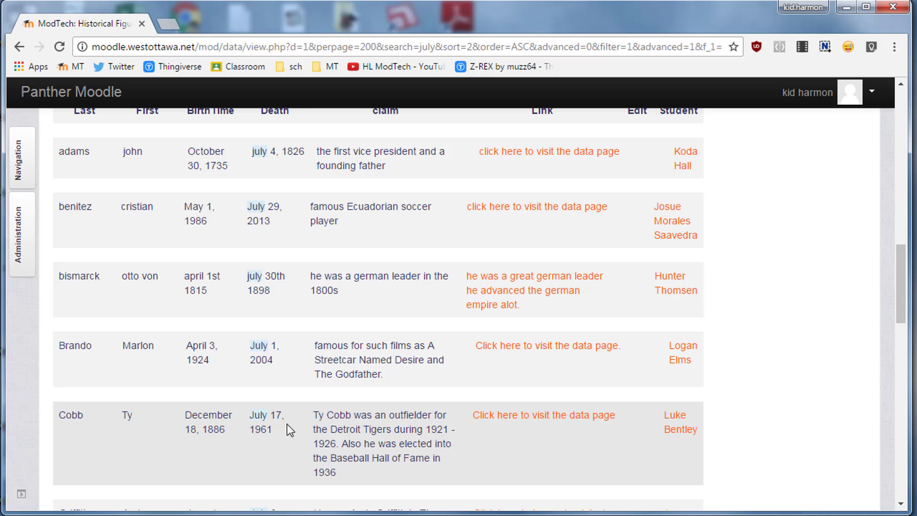
{"action": "mouse_move", "coordinate": [357, 424]}
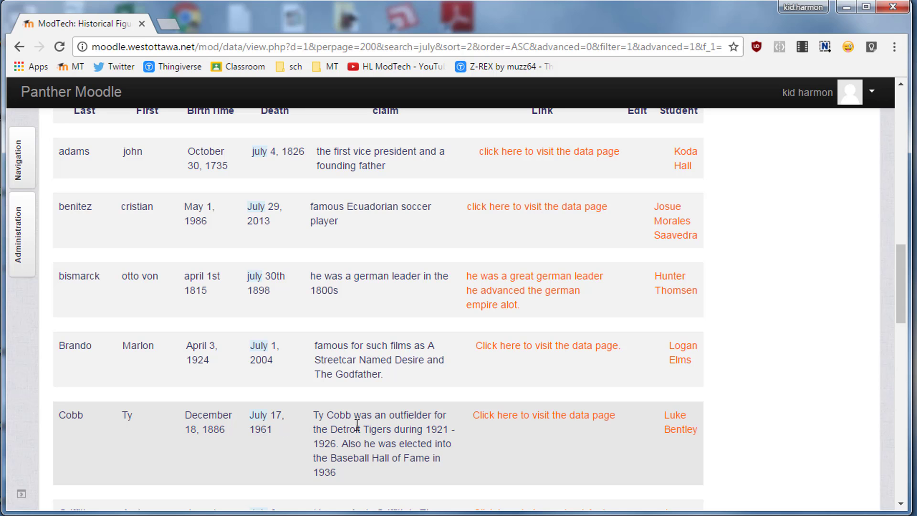
{"action": "scroll", "scroll_direction": "down", "scroll_amount": 3}
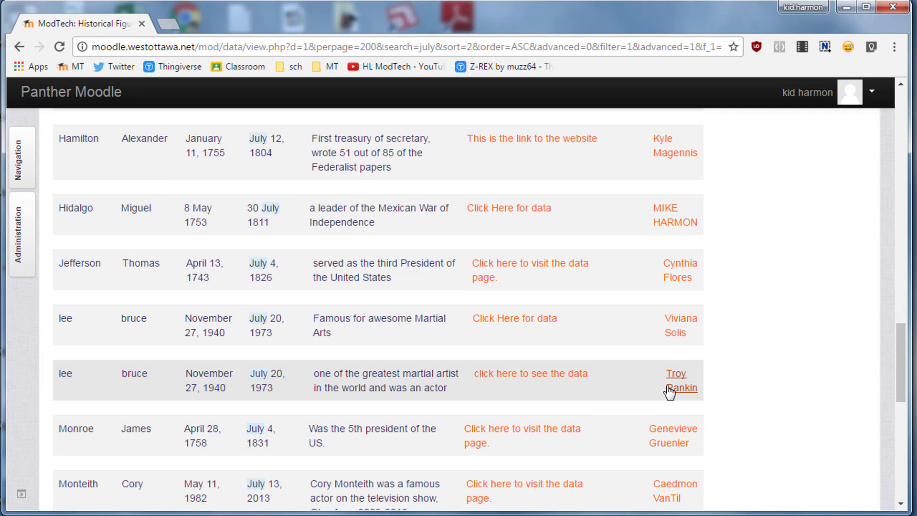
{"action": "scroll", "scroll_direction": "down", "scroll_amount": 3}
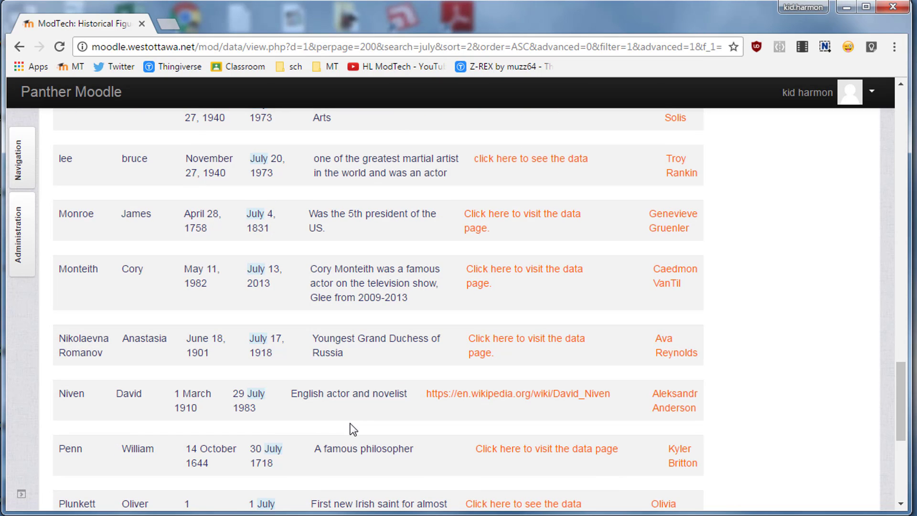
{"action": "scroll", "scroll_direction": "down", "scroll_amount": 3}
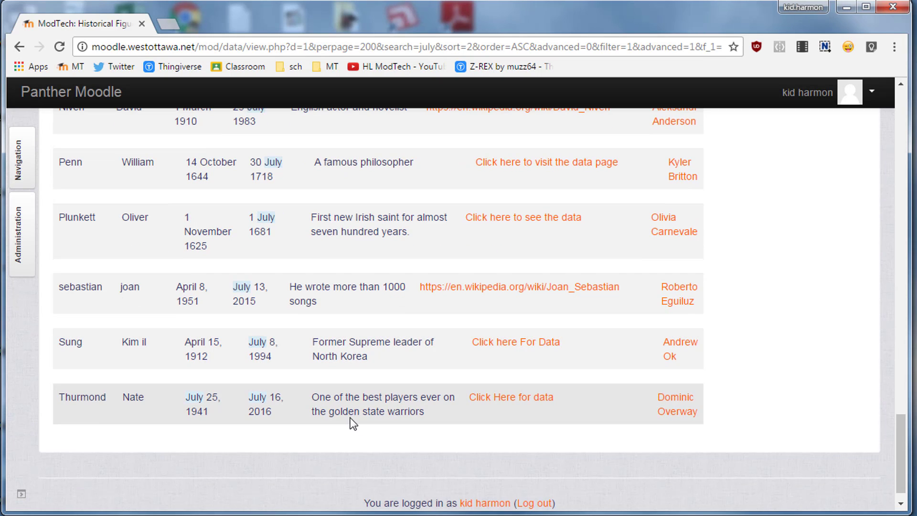
{"action": "mouse_move", "coordinate": [474, 417]}
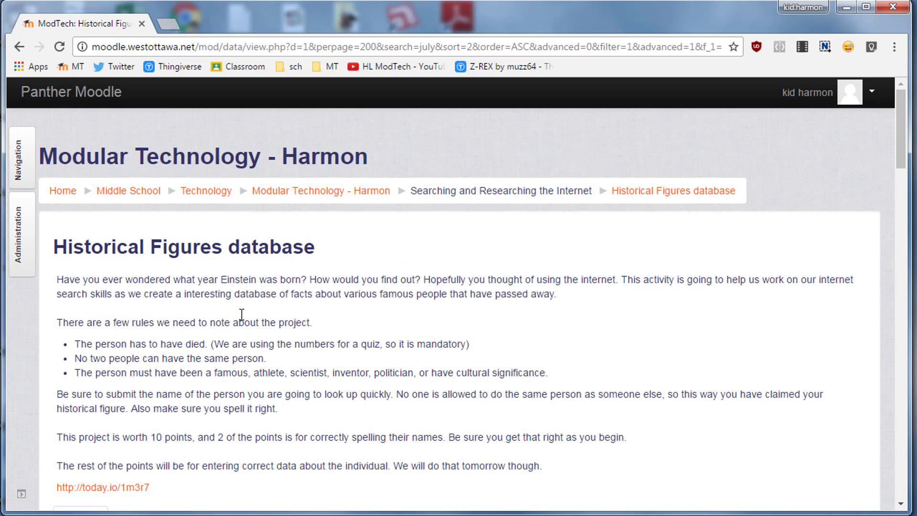
{"action": "mouse_move", "coordinate": [79, 24]}
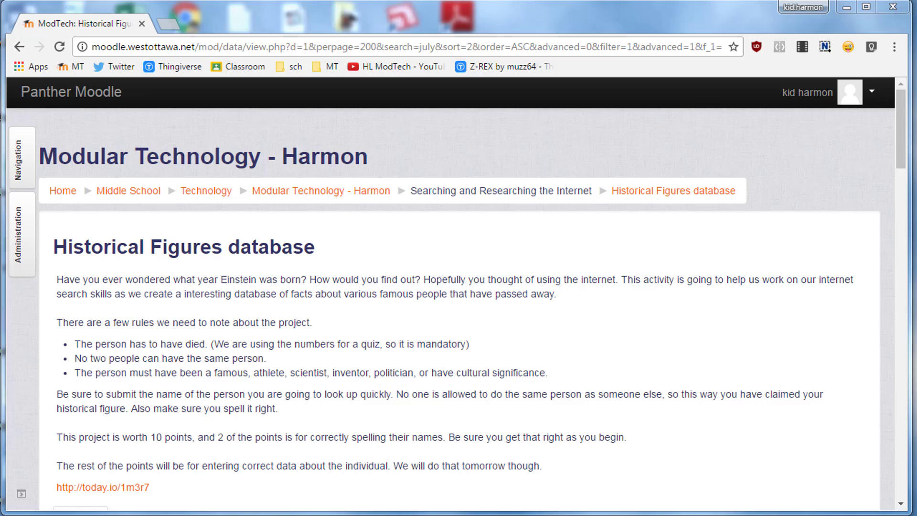
{"action": "mouse_move", "coordinate": [774, 57]}
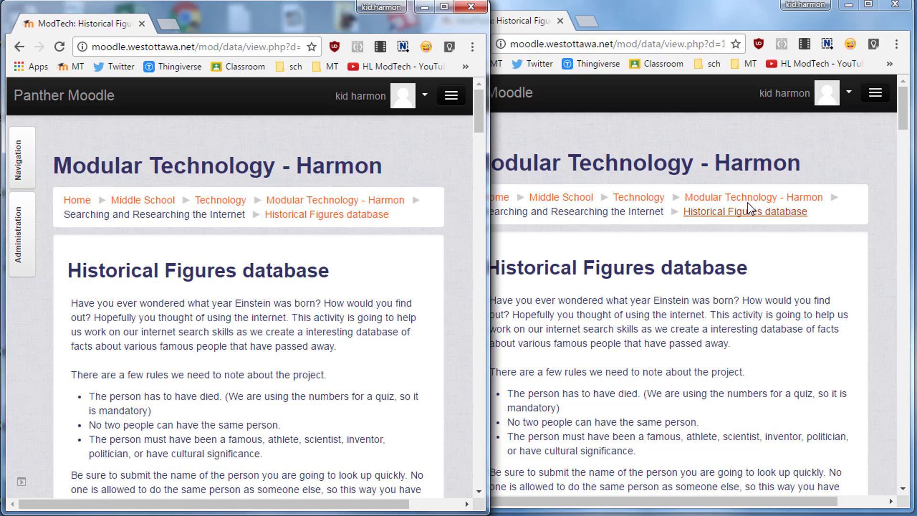
- In the right window, start an attempt at the fast Historical Quiz from the course page
{"action": "left_click", "coordinate": [753, 197]}
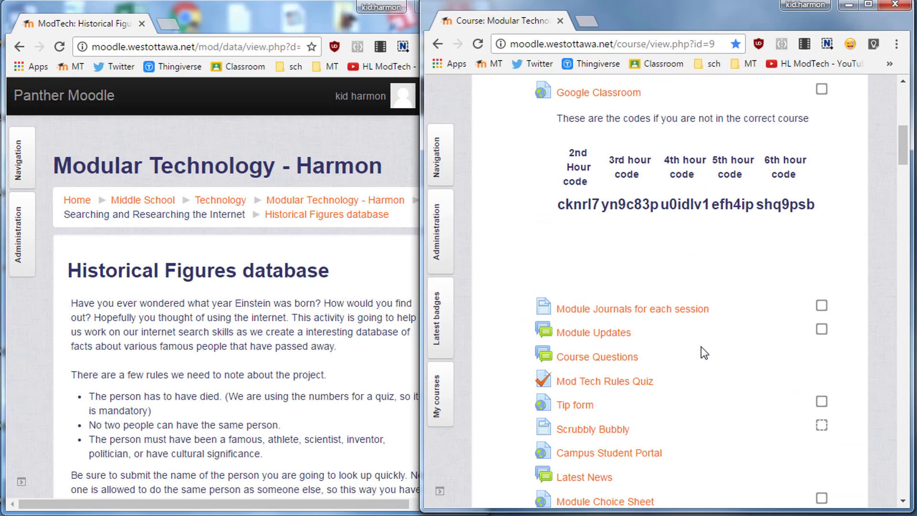
{"action": "scroll", "scroll_direction": "down", "scroll_amount": 3}
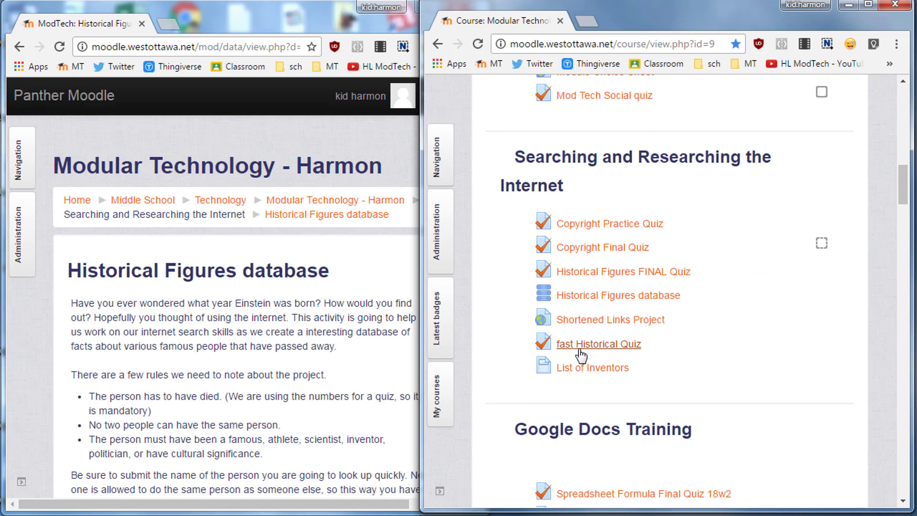
{"action": "left_click", "coordinate": [598, 344]}
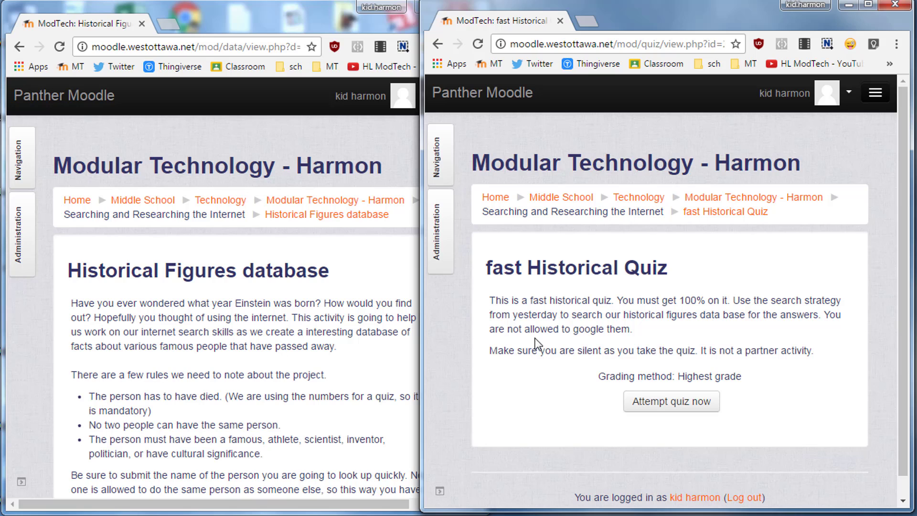
{"action": "mouse_move", "coordinate": [599, 367]}
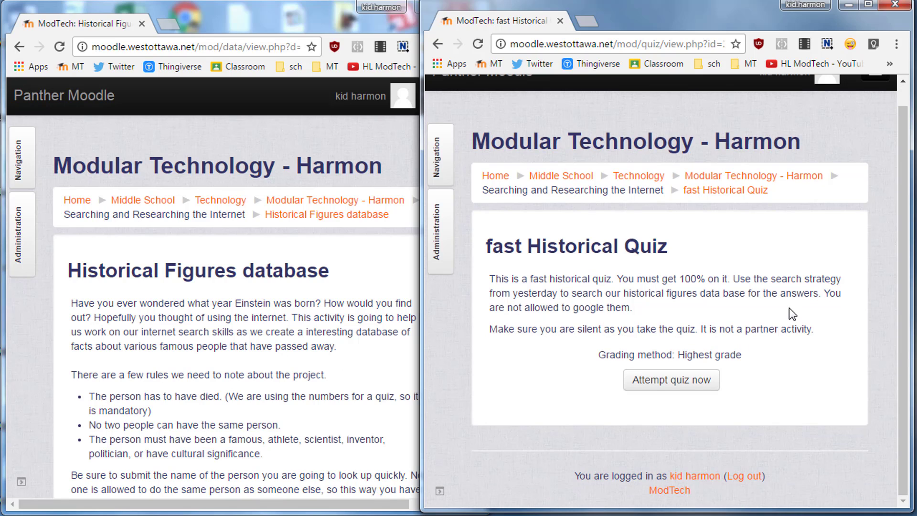
{"action": "left_click", "coordinate": [671, 380]}
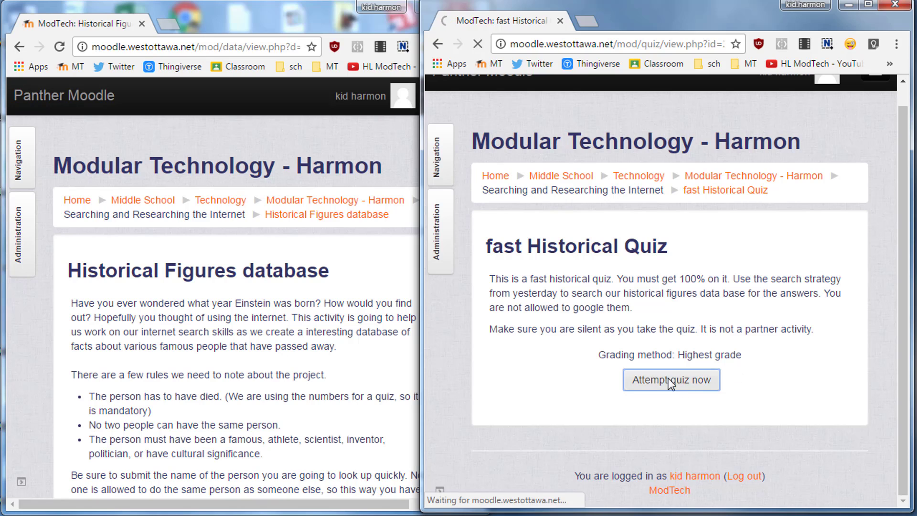
{"action": "left_click", "coordinate": [670, 380]}
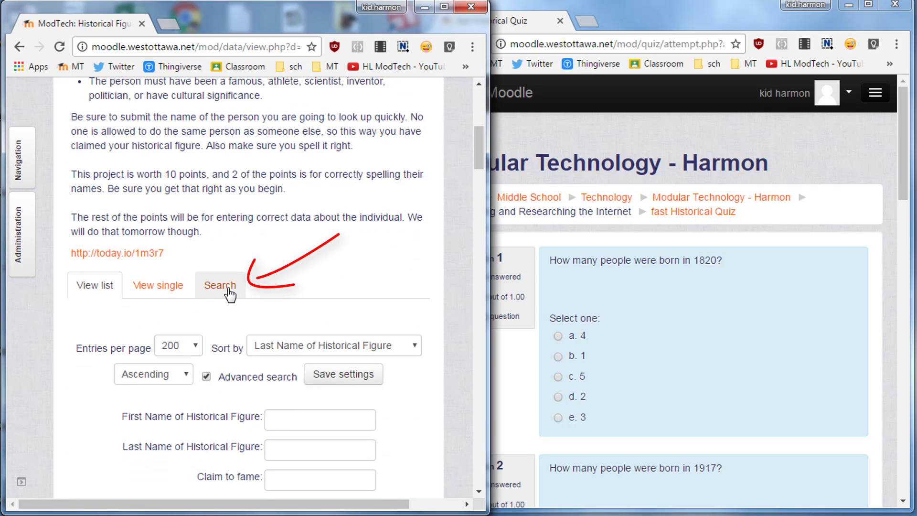
- In the left window, search birth date 1820 and review the 2 matching records
{"action": "left_click", "coordinate": [219, 285]}
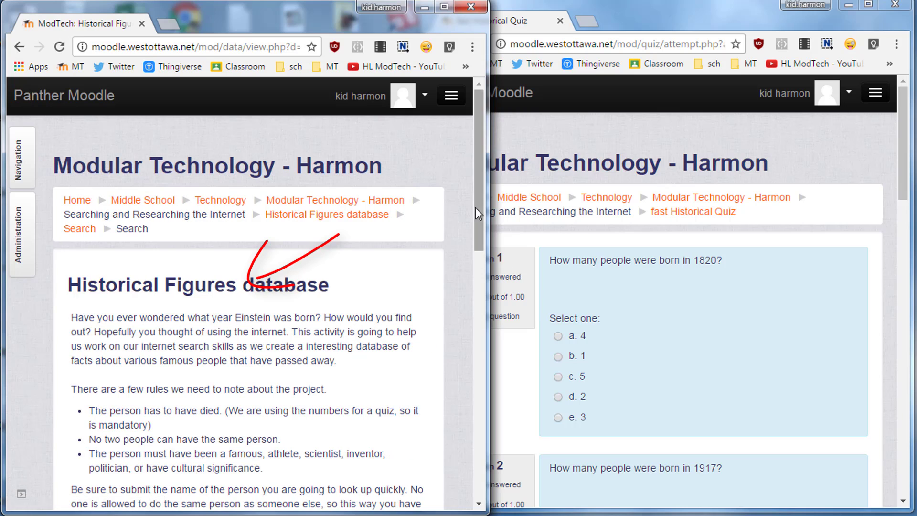
{"action": "scroll", "scroll_direction": "down", "scroll_amount": 3}
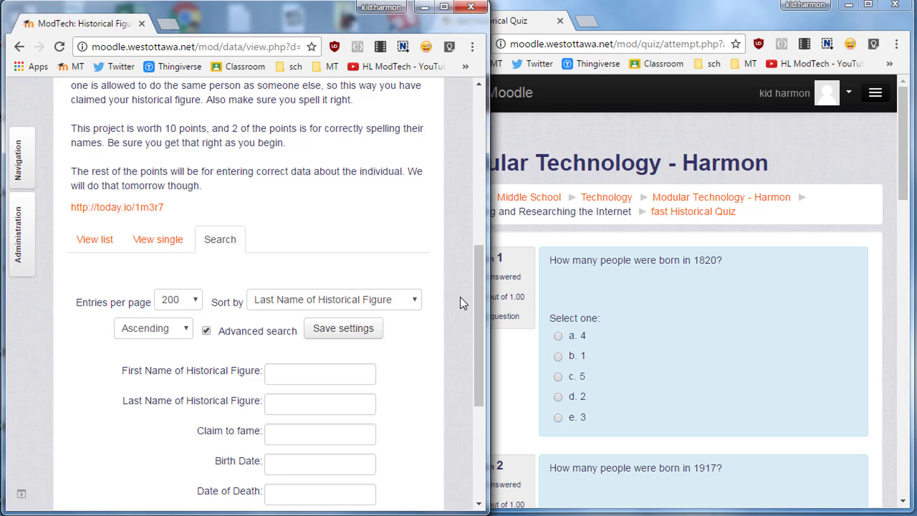
{"action": "scroll", "scroll_direction": "down", "scroll_amount": 3}
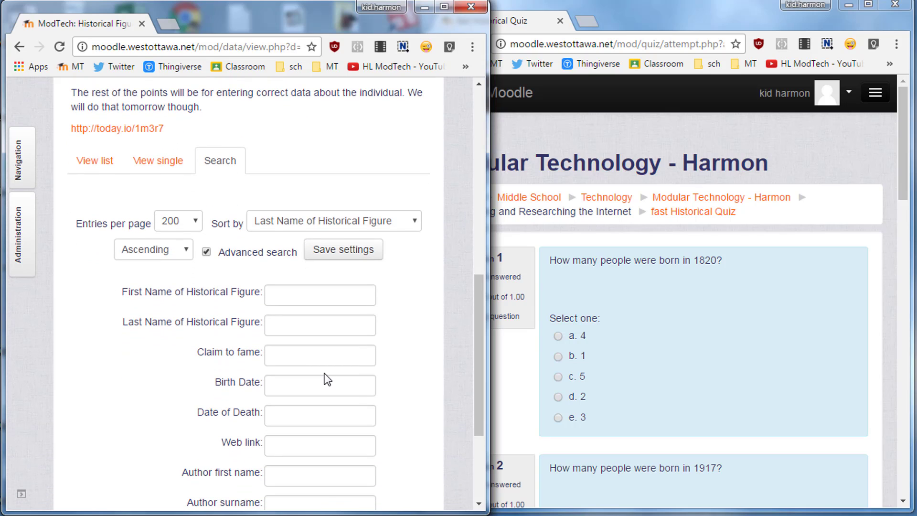
{"action": "type", "text": "1"}
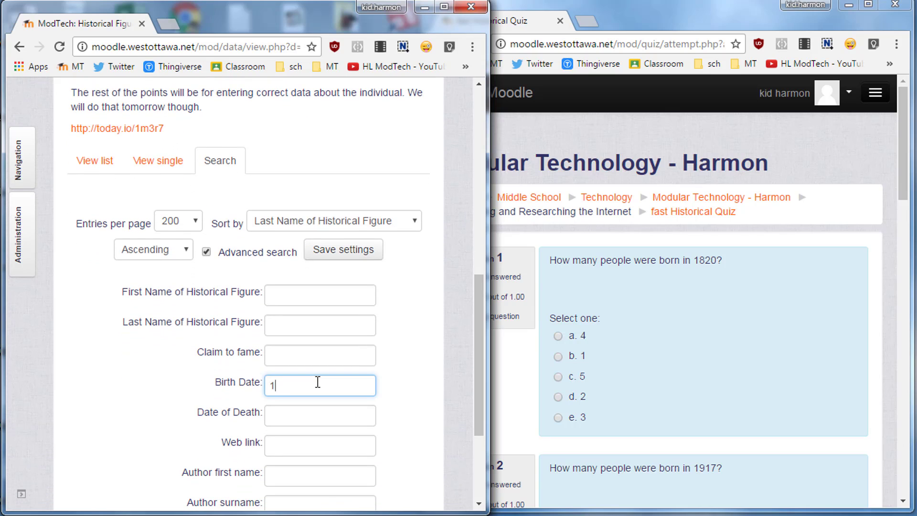
{"action": "type", "text": "820"}
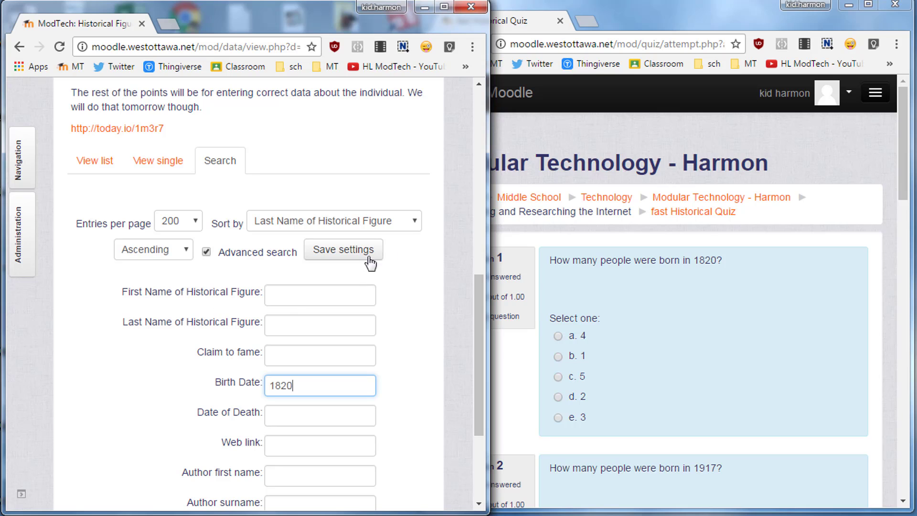
{"action": "left_click", "coordinate": [343, 249]}
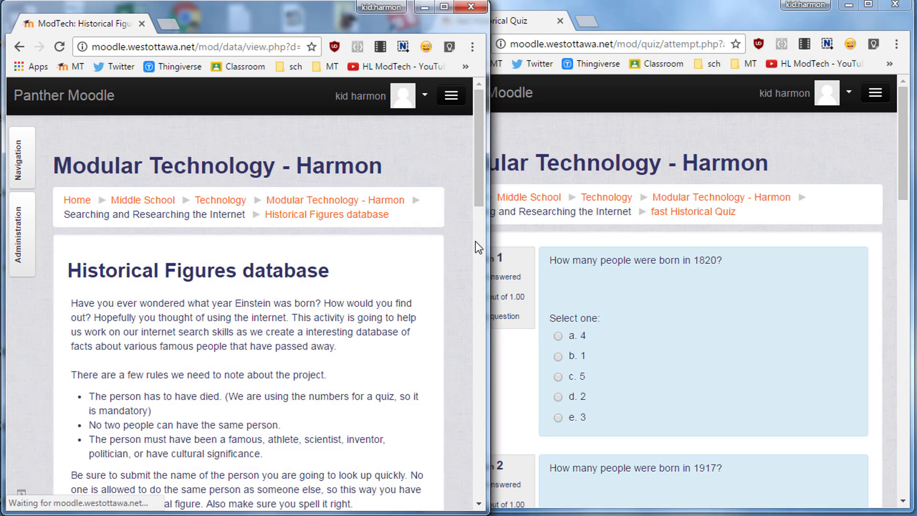
{"action": "scroll", "scroll_direction": "down", "scroll_amount": 3}
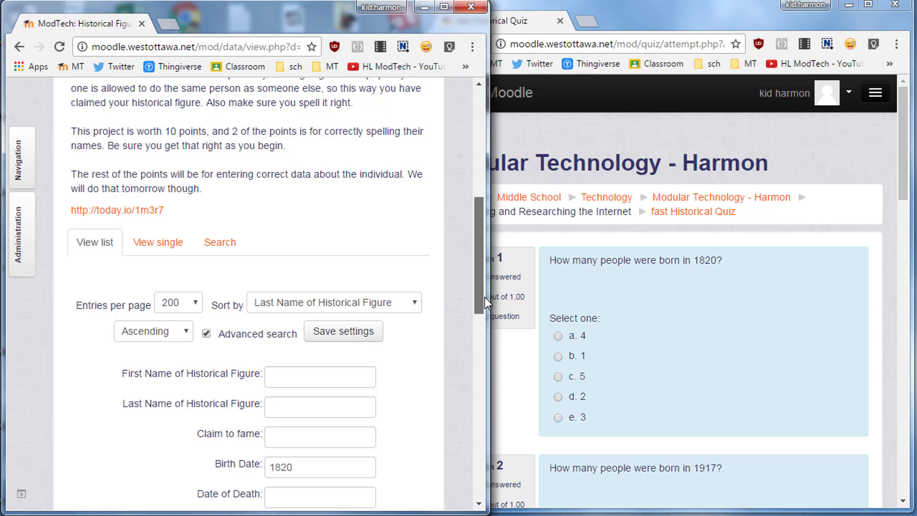
{"action": "scroll", "scroll_direction": "down", "scroll_amount": 3}
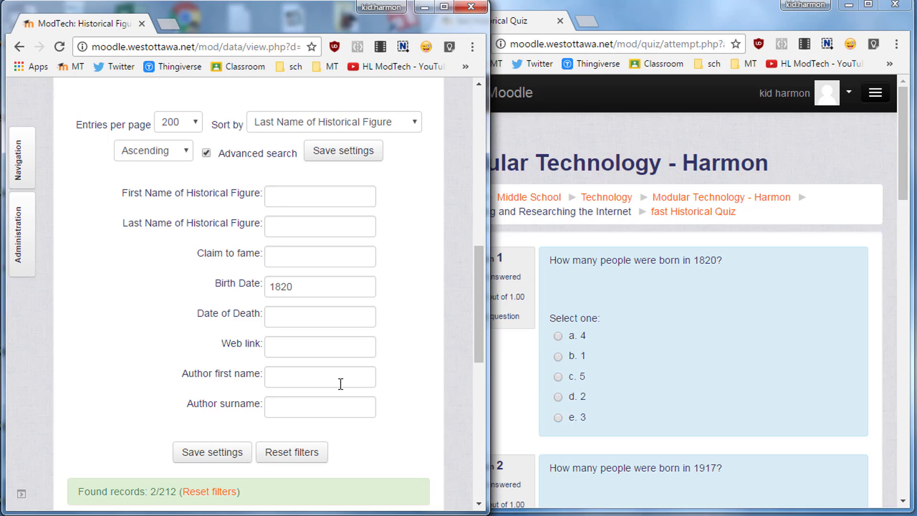
{"action": "mouse_move", "coordinate": [297, 224]}
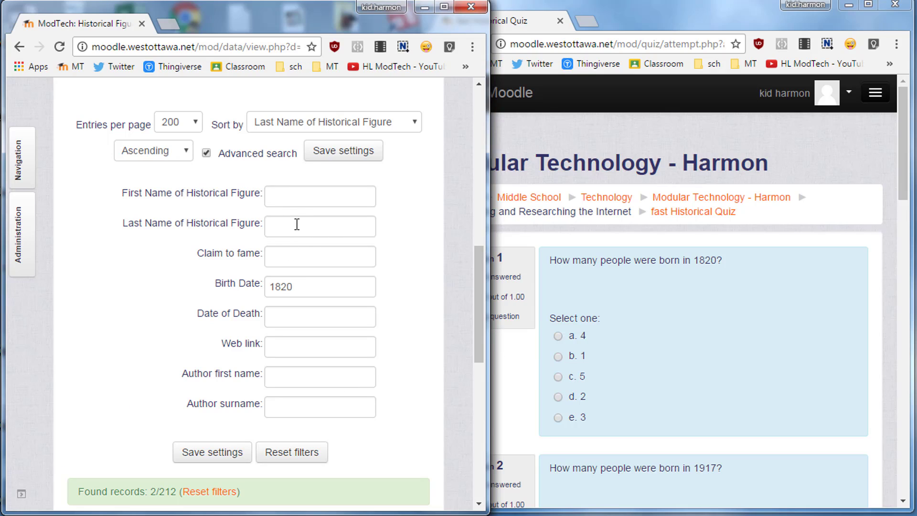
- Add 'a' to the Last Name filter alongside birth date 1820
{"action": "left_click", "coordinate": [320, 226]}
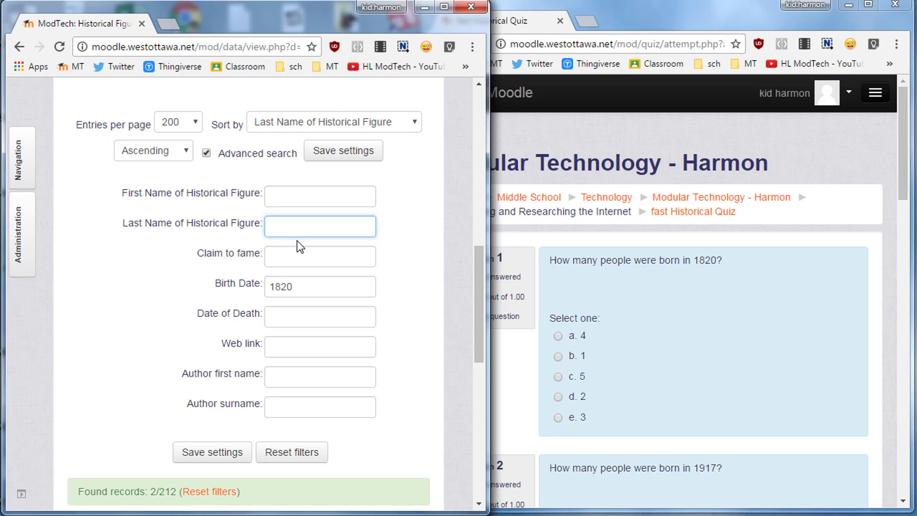
{"action": "type", "text": "a"}
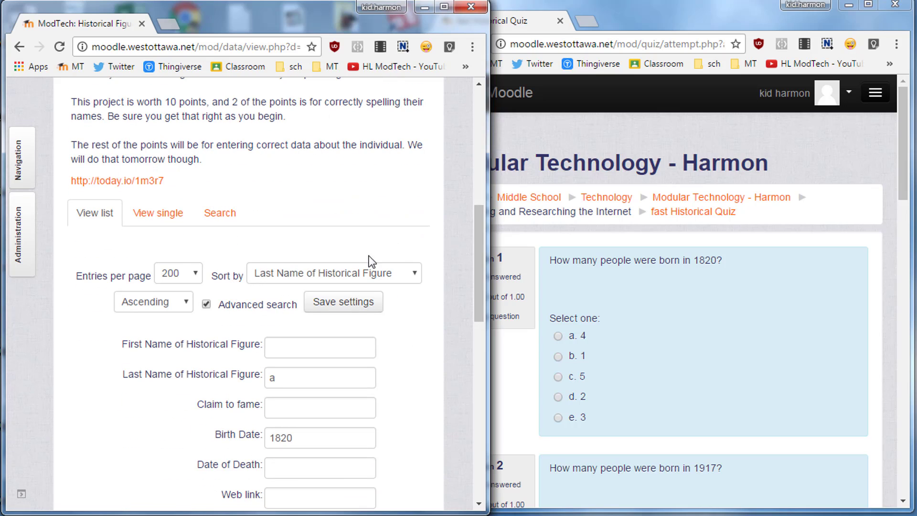
{"action": "scroll", "scroll_direction": "down", "scroll_amount": 3}
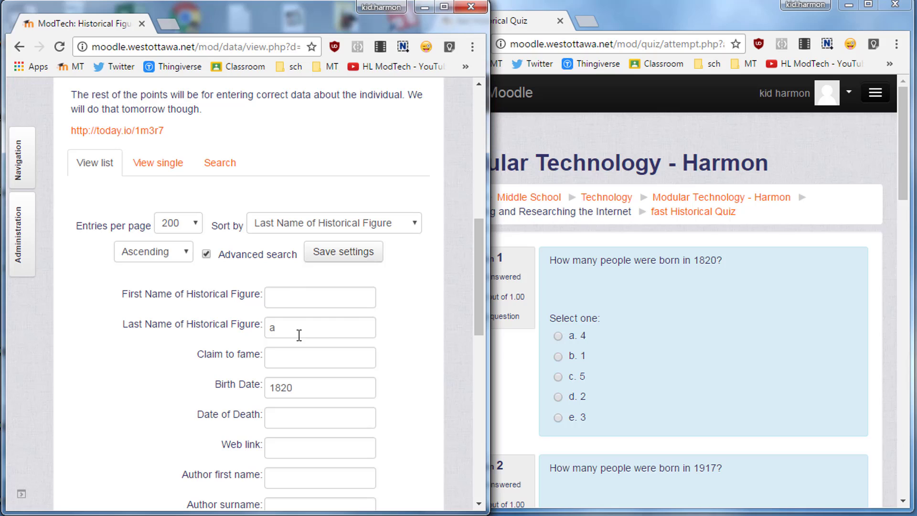
{"action": "left_click", "coordinate": [320, 326]}
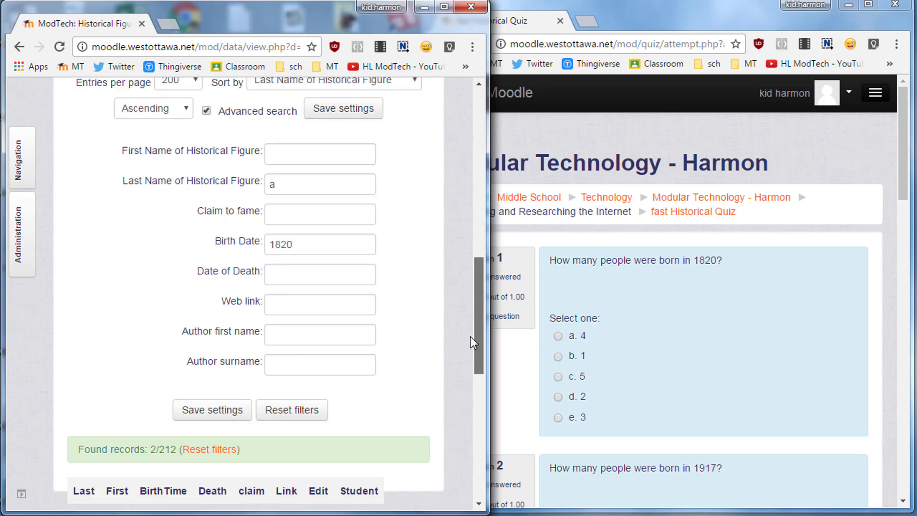
{"action": "left_click", "coordinate": [292, 333]}
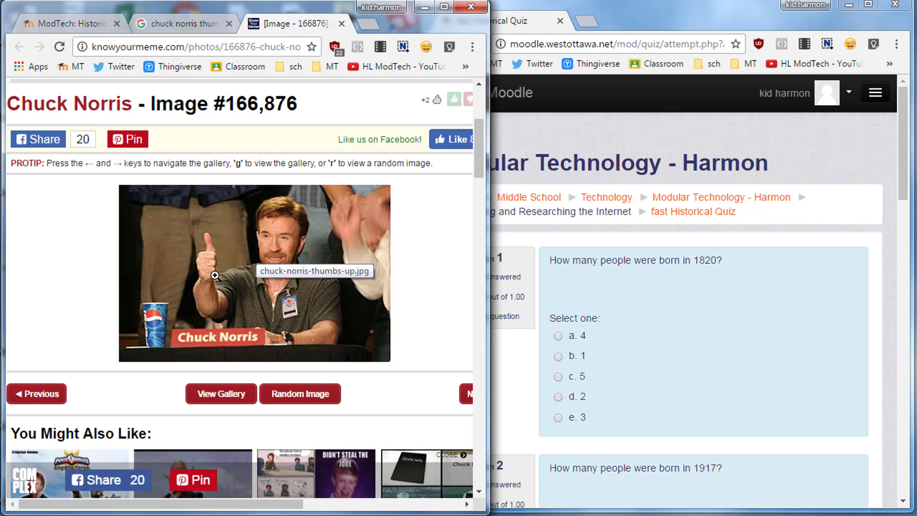
{"action": "mouse_move", "coordinate": [113, 282]}
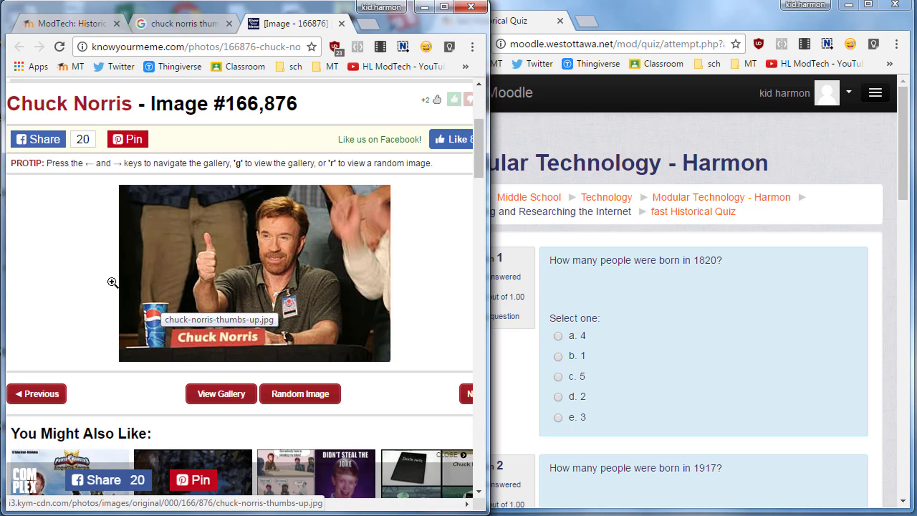